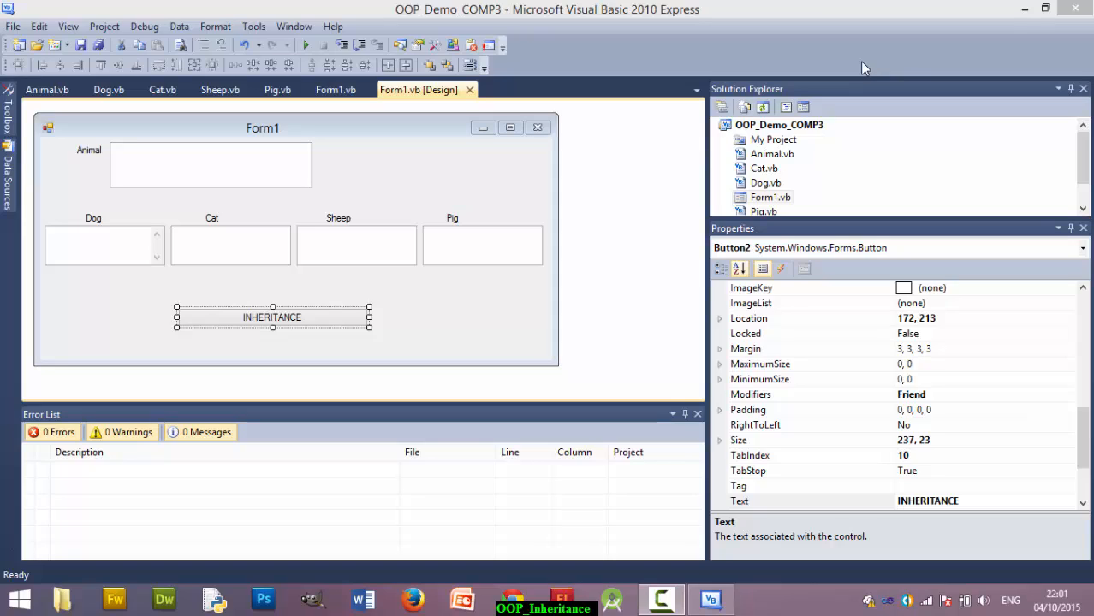
{"action": "mouse_move", "coordinate": [818, 79]}
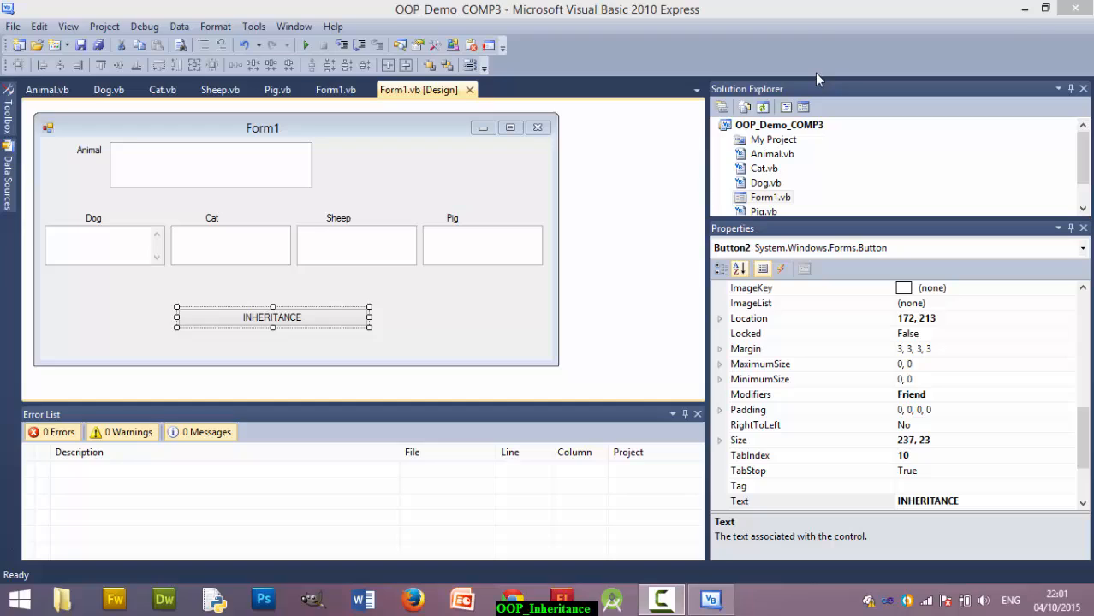
{"action": "mouse_move", "coordinate": [685, 78]}
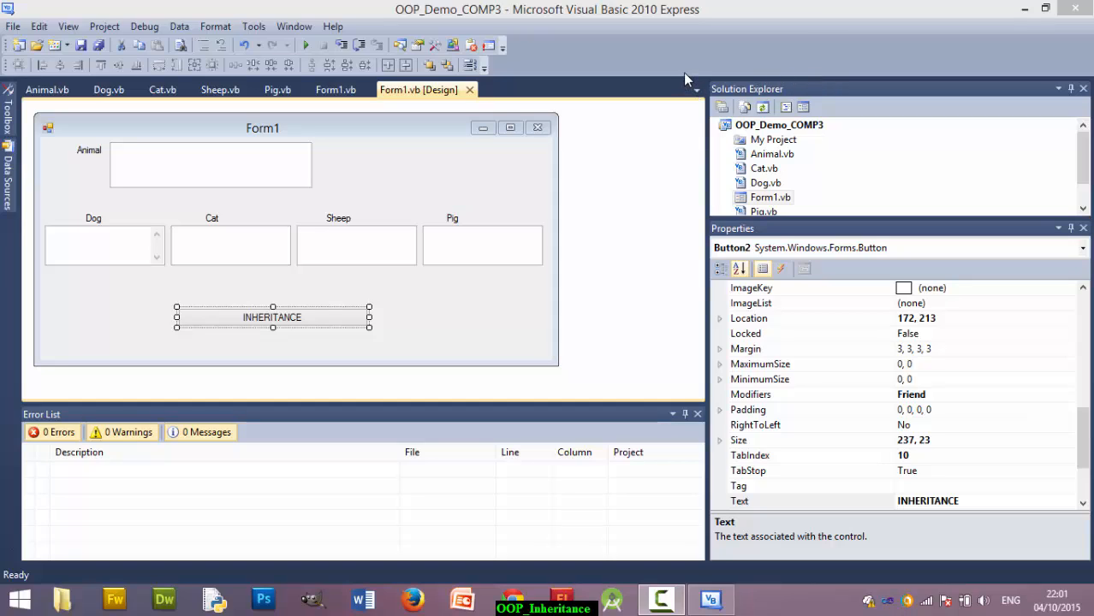
{"action": "mouse_move", "coordinate": [678, 53]}
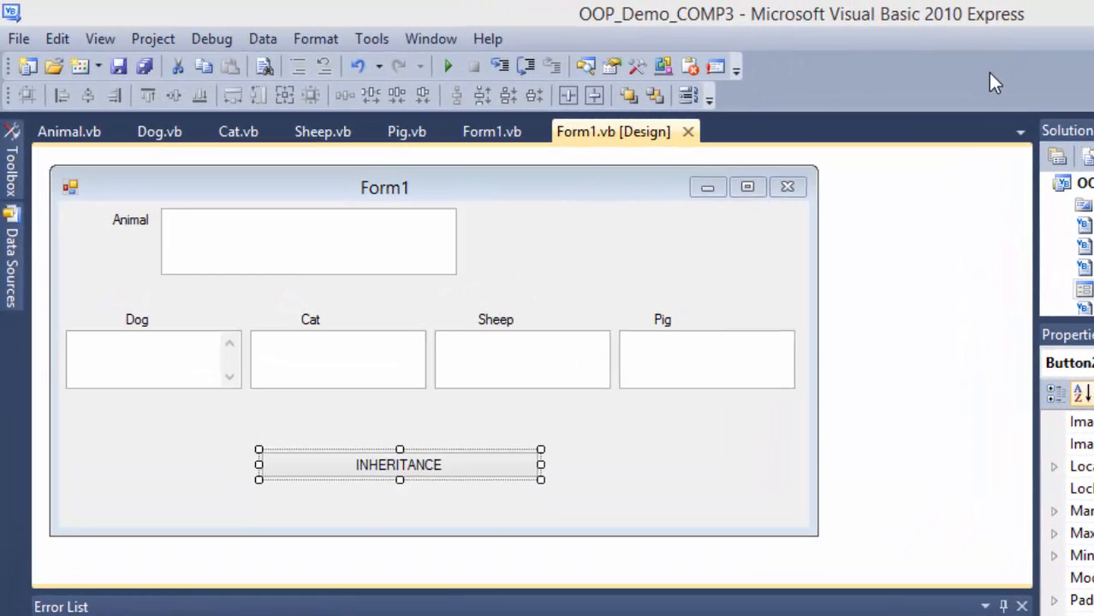
{"action": "mouse_move", "coordinate": [942, 86]}
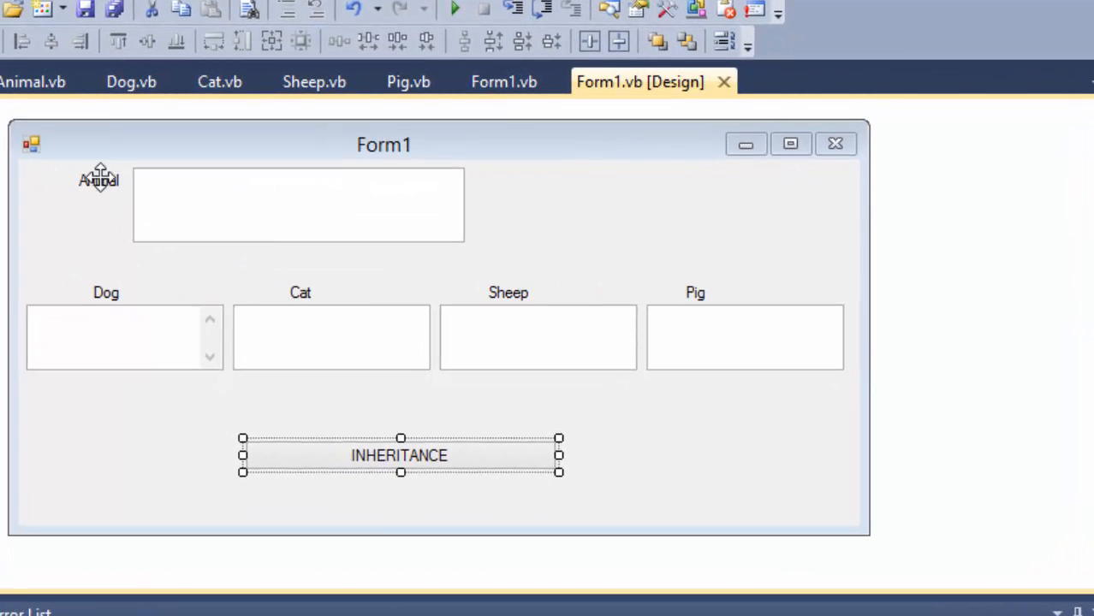
{"action": "mouse_move", "coordinate": [704, 342]}
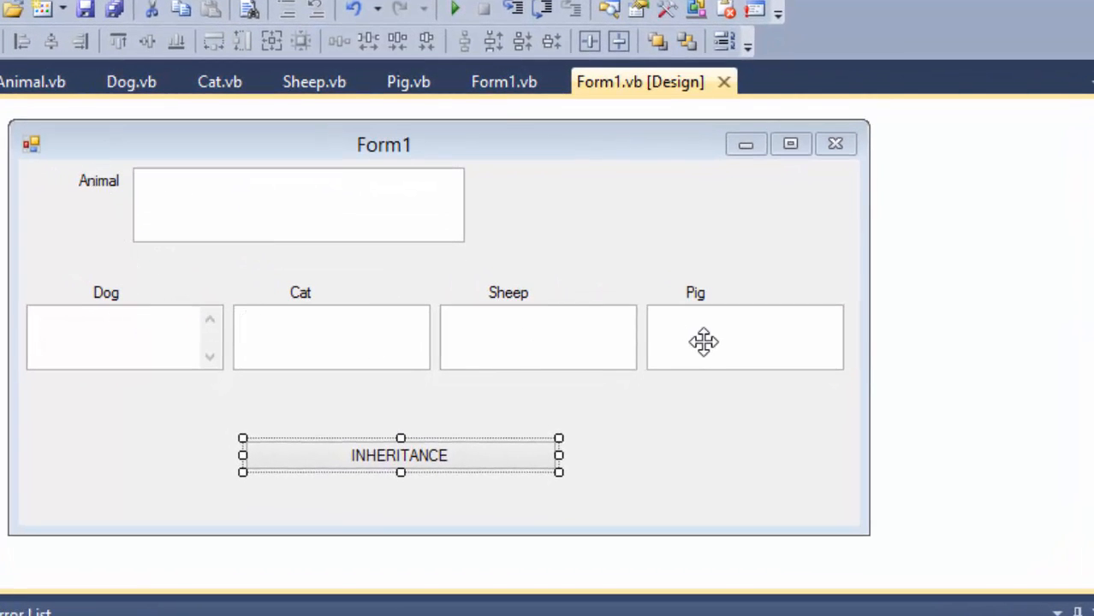
{"action": "mouse_move", "coordinate": [727, 311]}
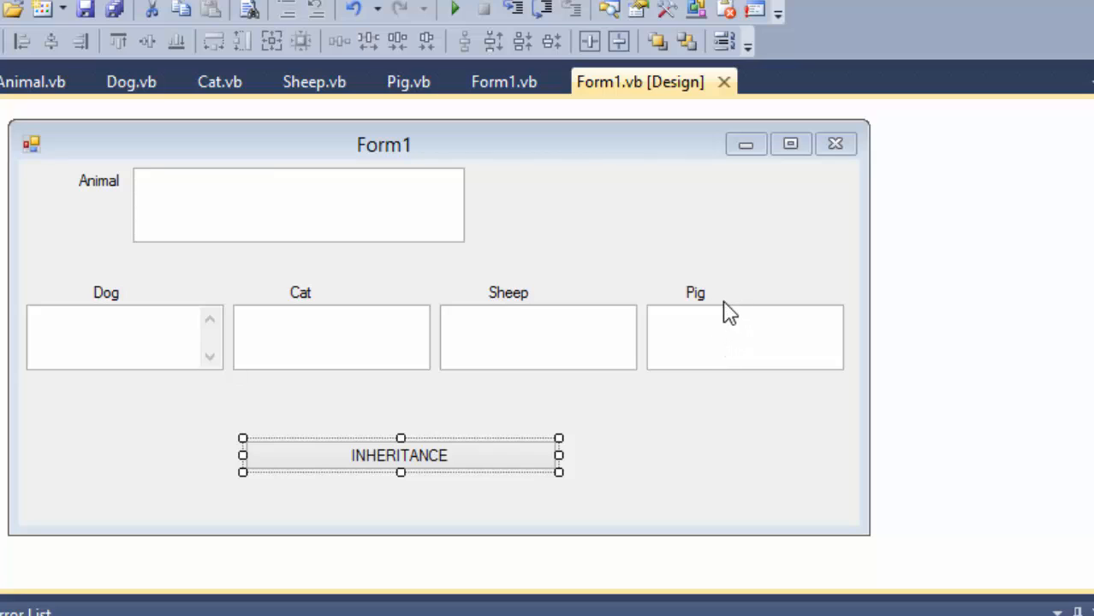
{"action": "mouse_move", "coordinate": [164, 305]}
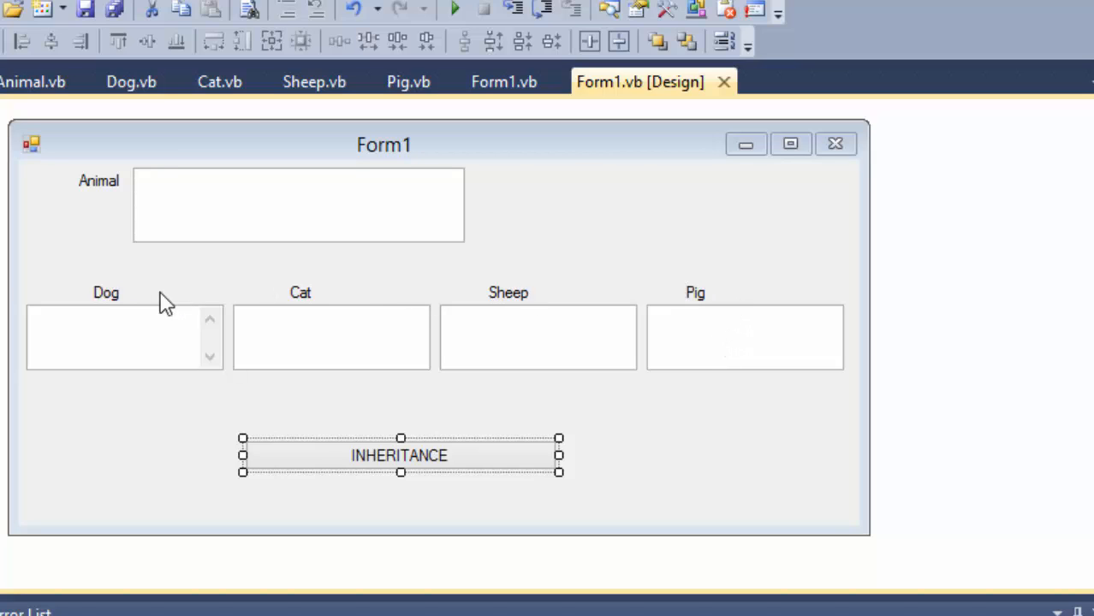
{"action": "mouse_move", "coordinate": [98, 182]}
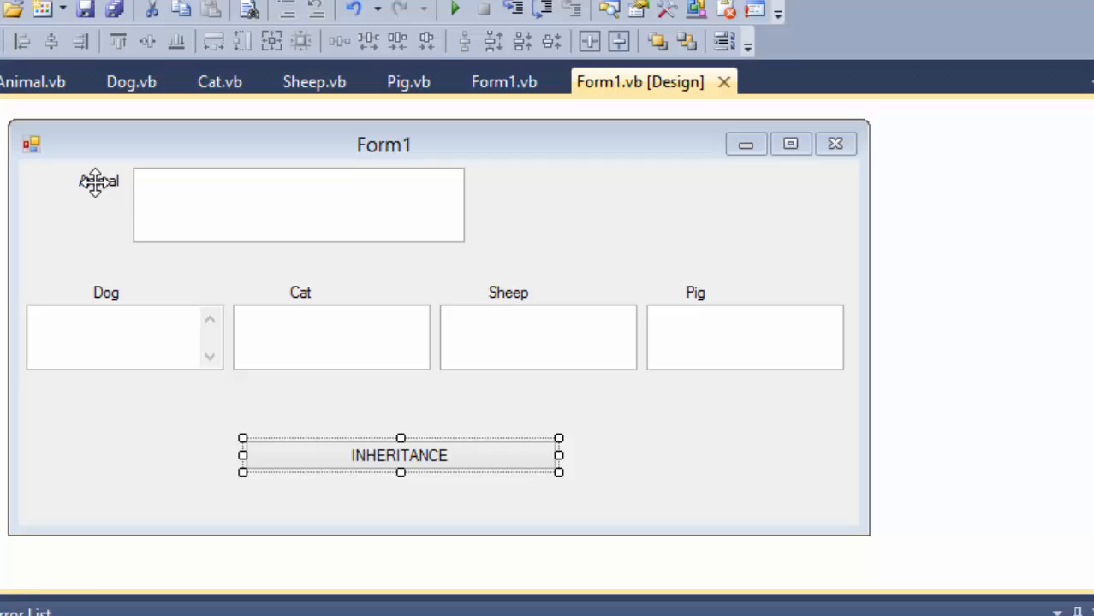
{"action": "mouse_move", "coordinate": [149, 192]}
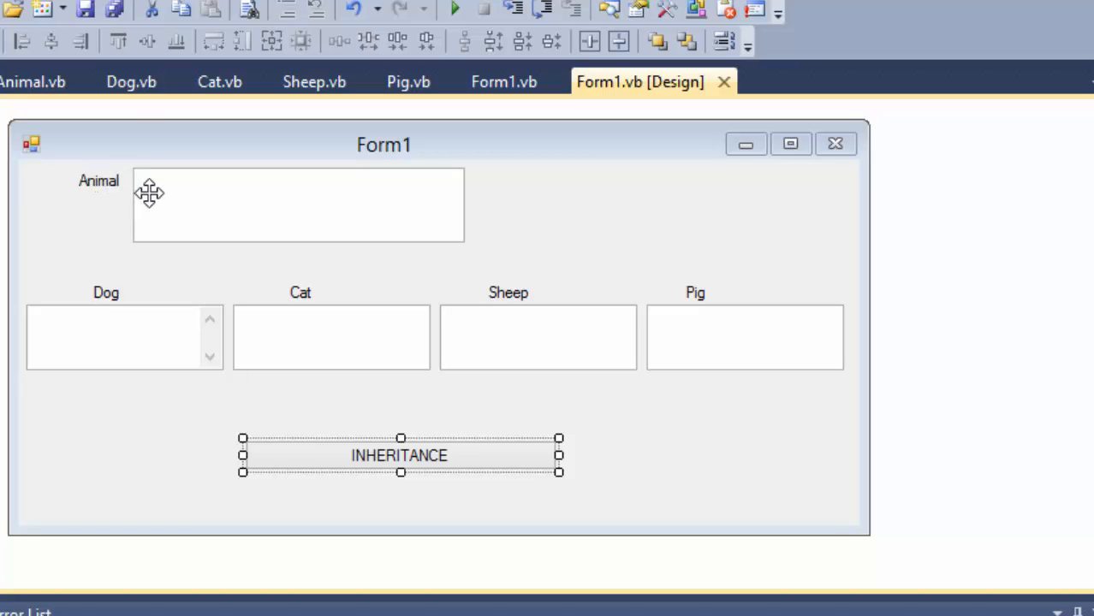
{"action": "mouse_move", "coordinate": [82, 311]}
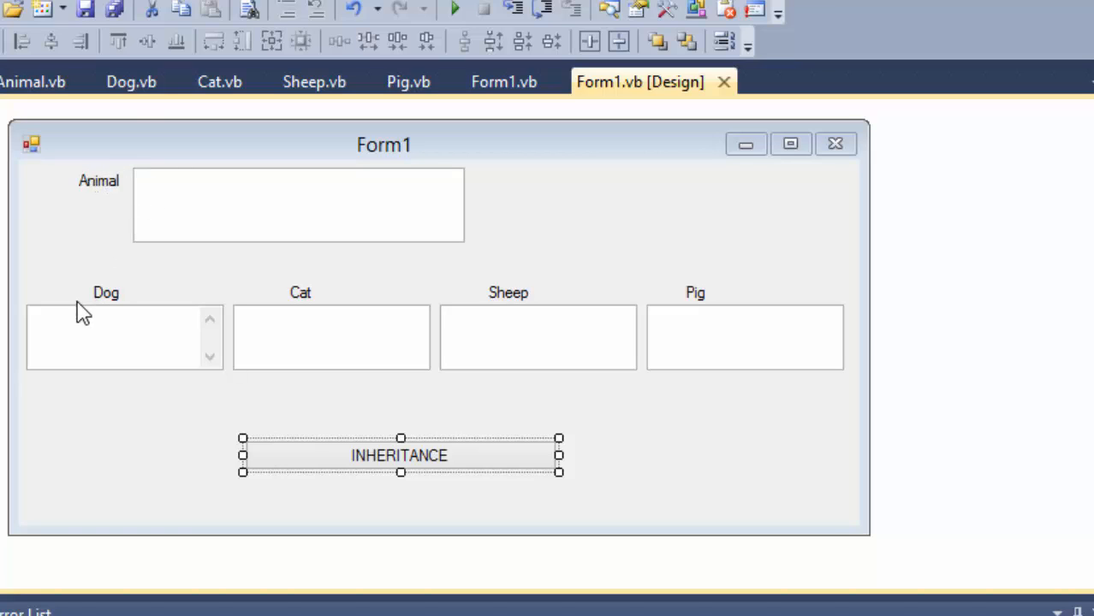
{"action": "mouse_move", "coordinate": [800, 329]}
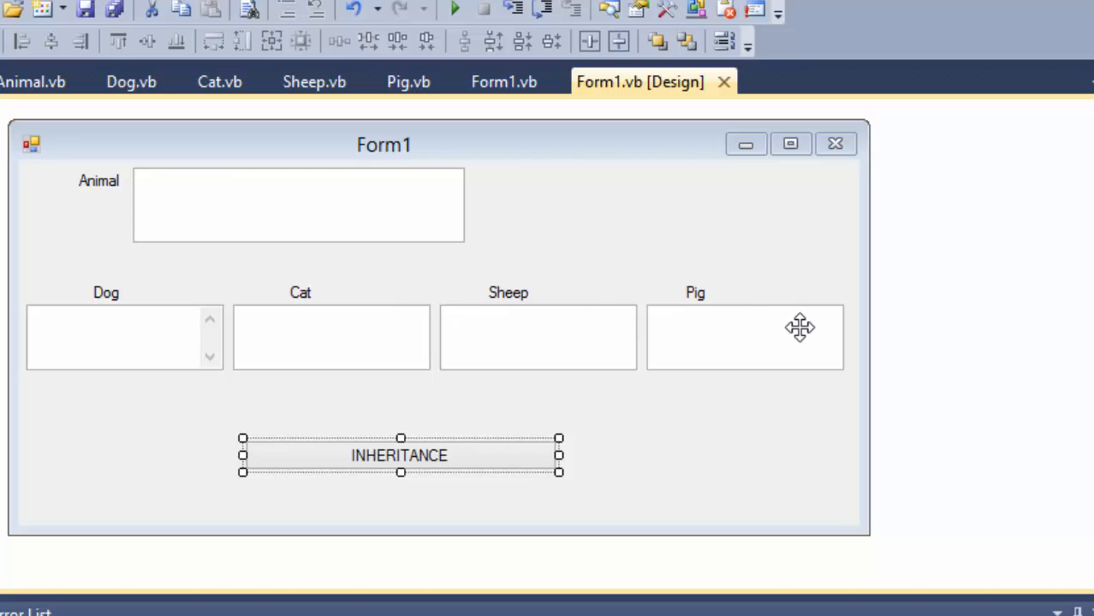
{"action": "mouse_move", "coordinate": [610, 322]}
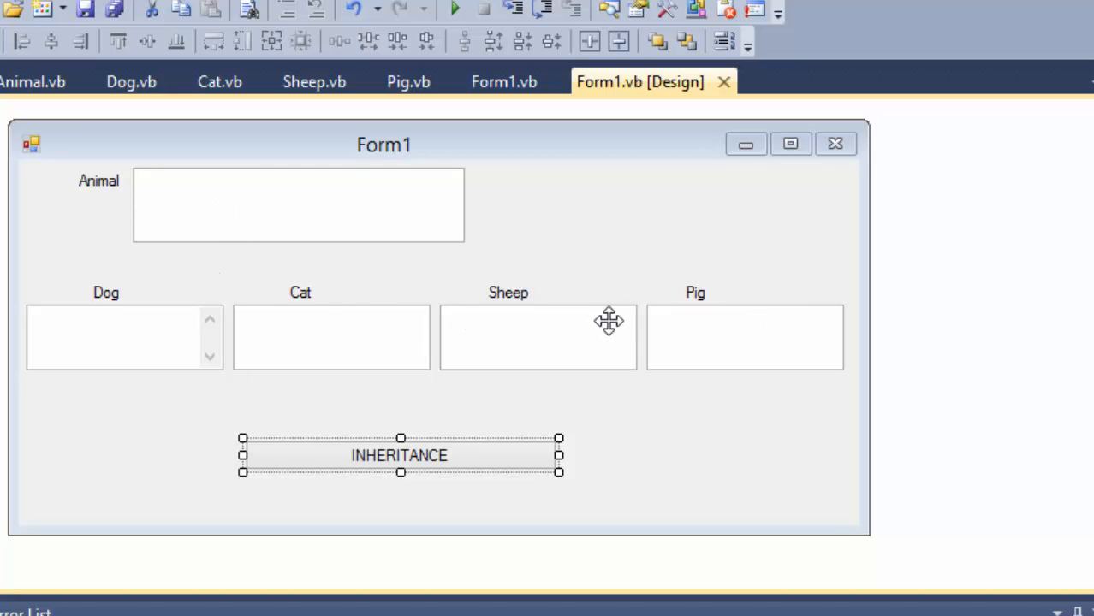
{"action": "mouse_move", "coordinate": [654, 263]}
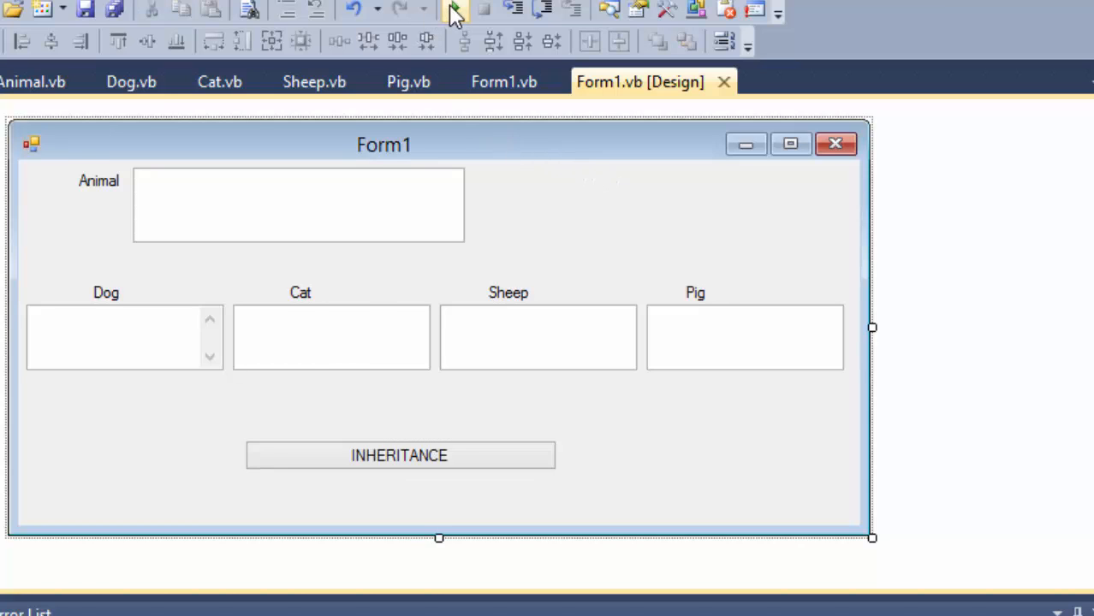
Start debugging and run the INHERITANCE demo so every box fills with 'ALL ANIMALS TALK'.
{"action": "left_click", "coordinate": [456, 9]}
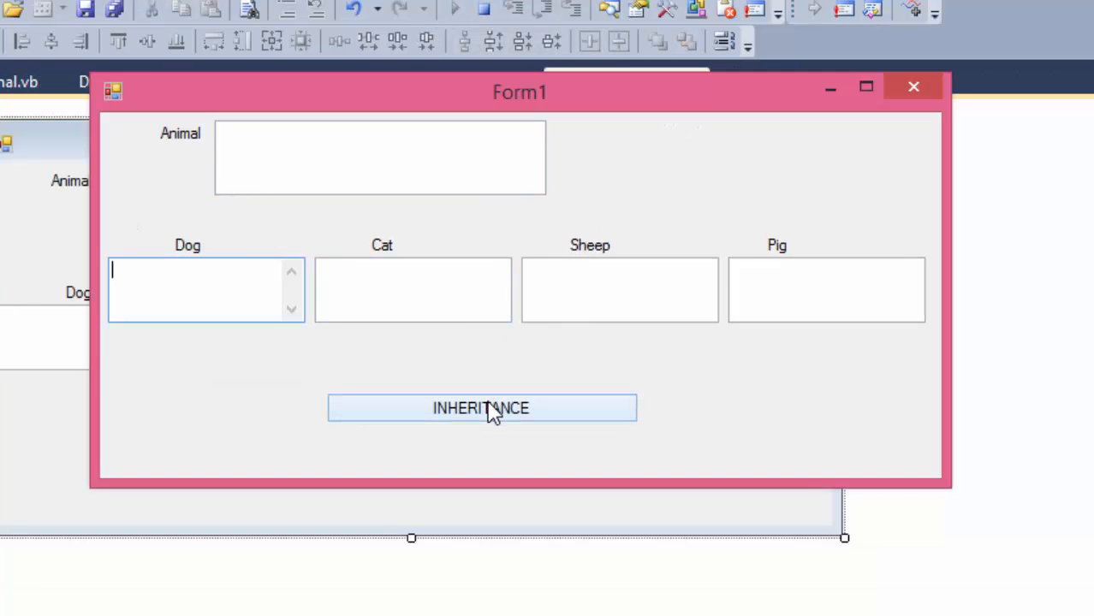
{"action": "left_click", "coordinate": [481, 408]}
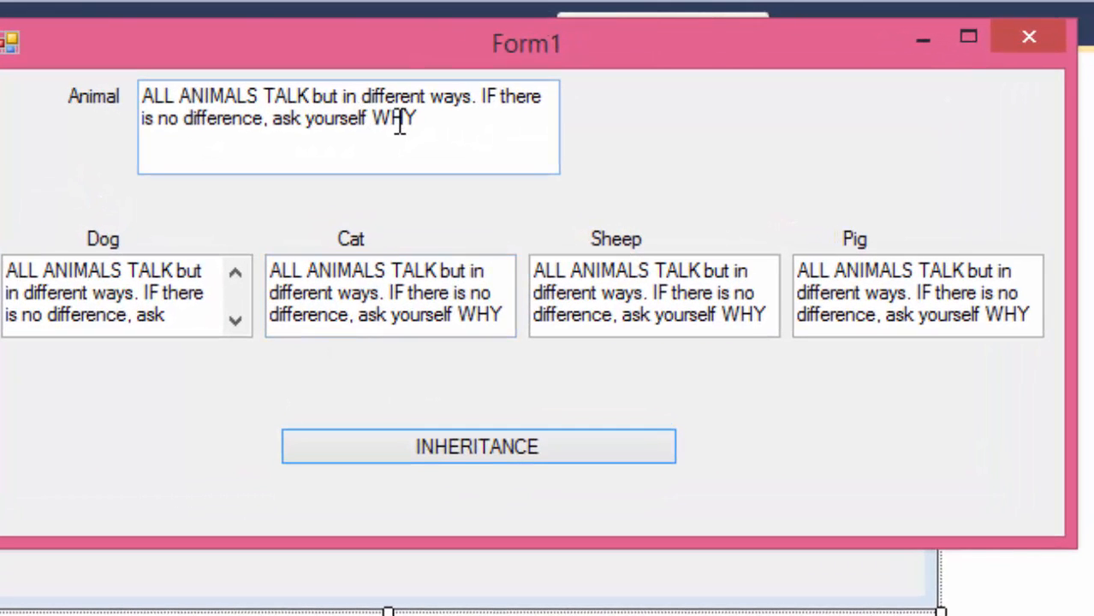
{"action": "mouse_move", "coordinate": [274, 151]}
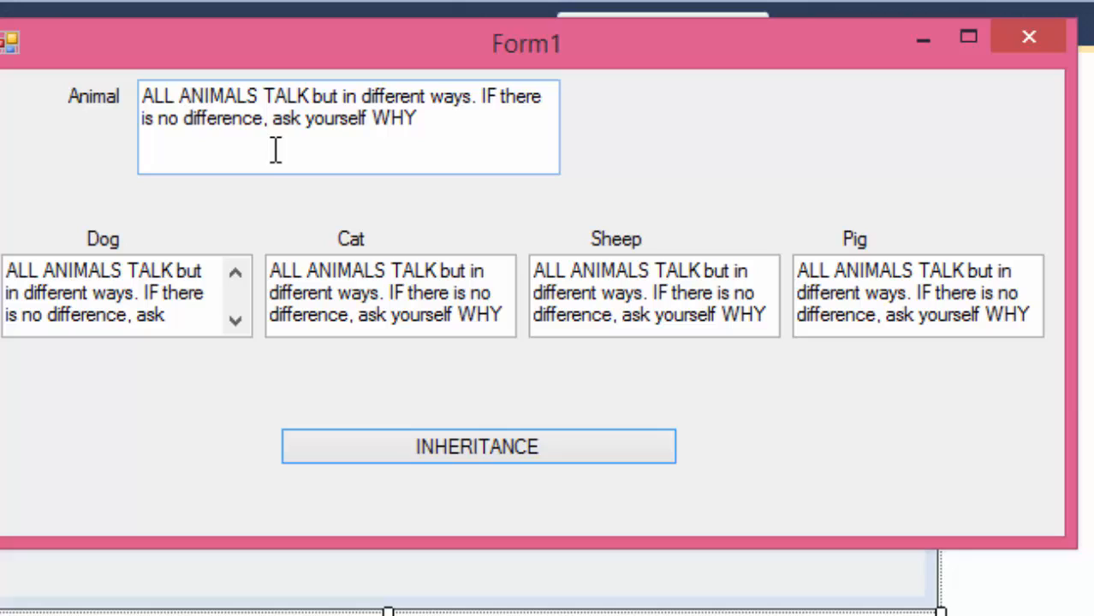
Inspect the Animal, Dog, Cat, Sheep and Pig text boxes showing the shared base sentence.
{"action": "left_click", "coordinate": [86, 292]}
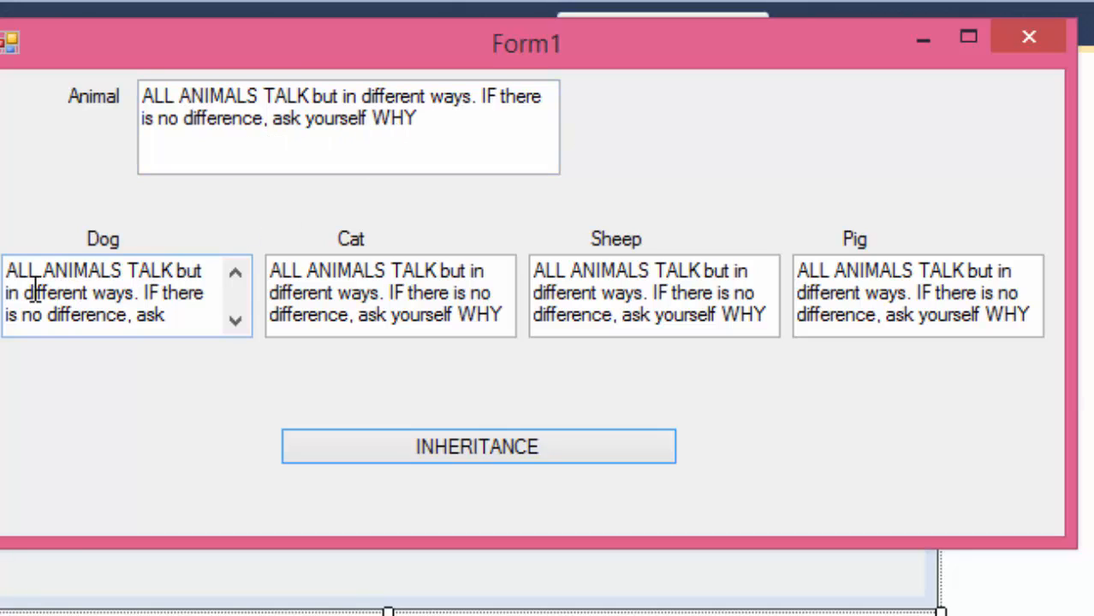
{"action": "mouse_move", "coordinate": [151, 300]}
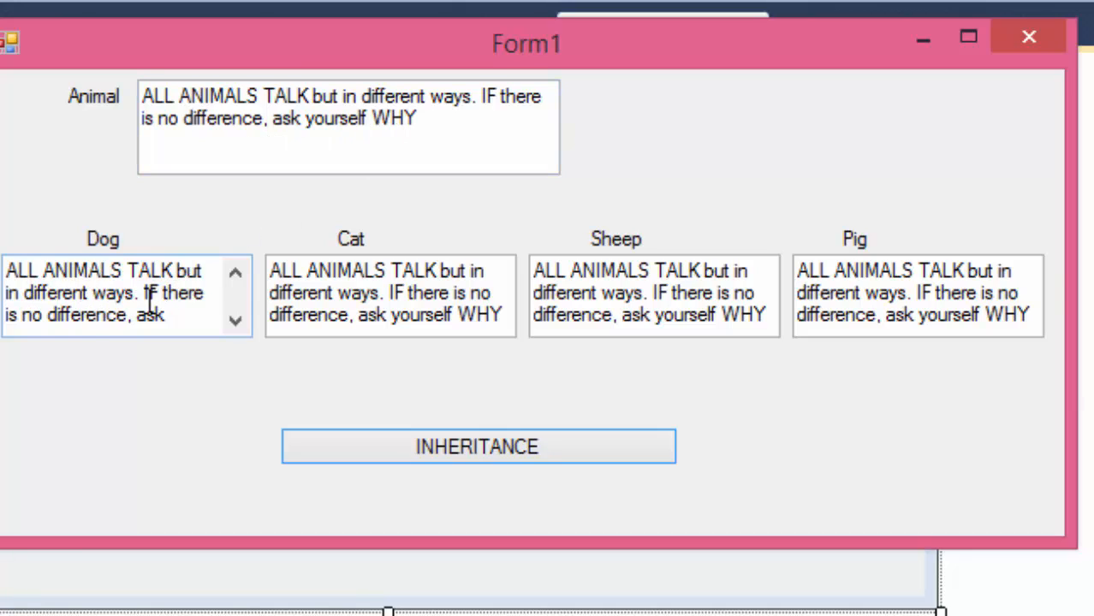
{"action": "mouse_move", "coordinate": [185, 319]}
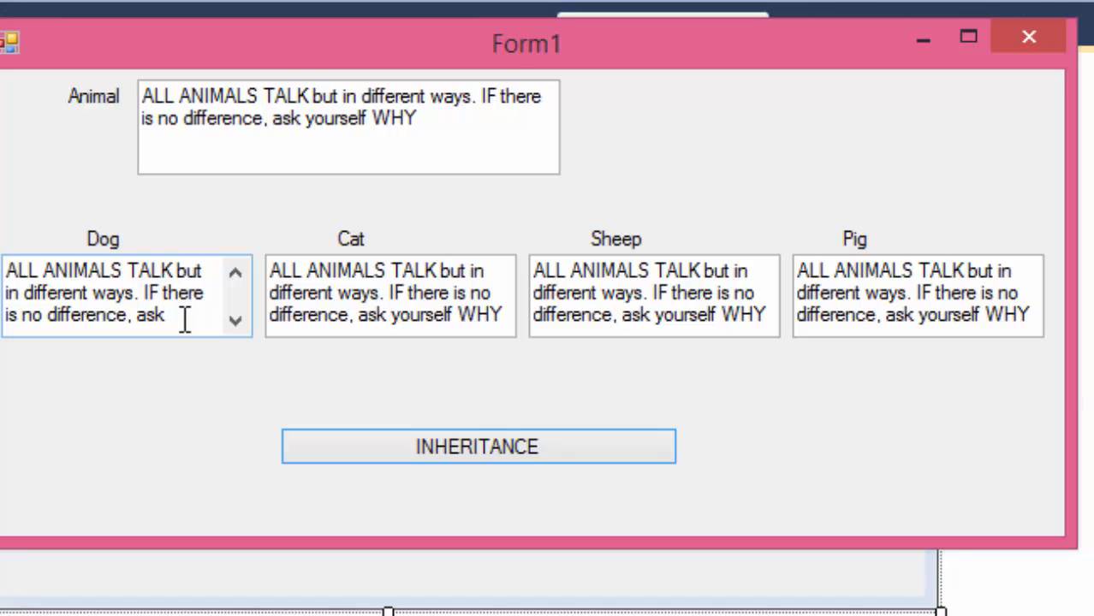
{"action": "left_click", "coordinate": [237, 322]}
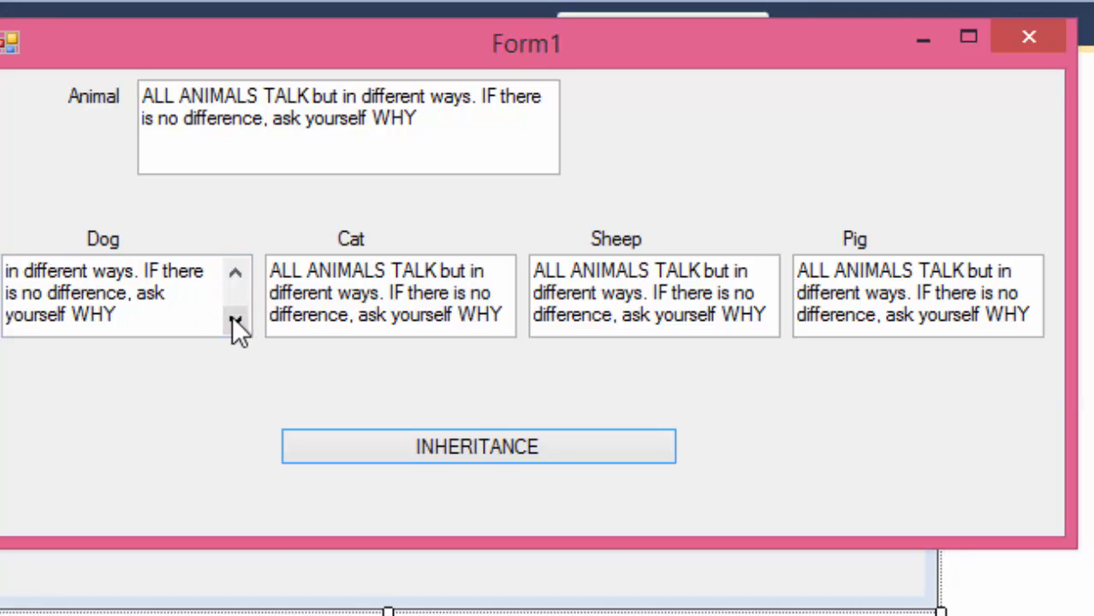
{"action": "left_click", "coordinate": [389, 295]}
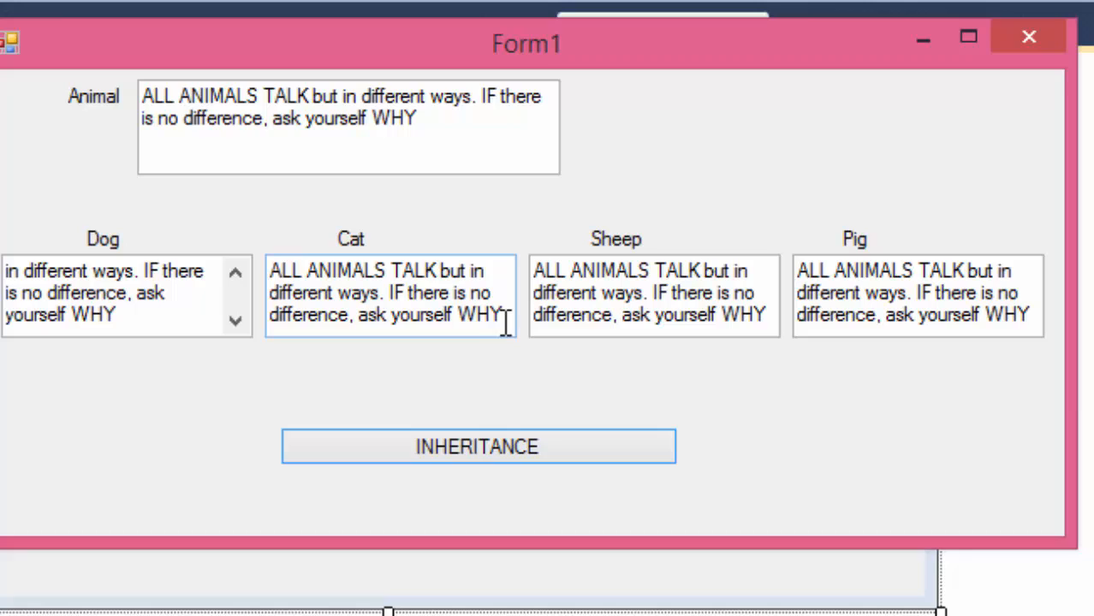
{"action": "left_click", "coordinate": [120, 312]}
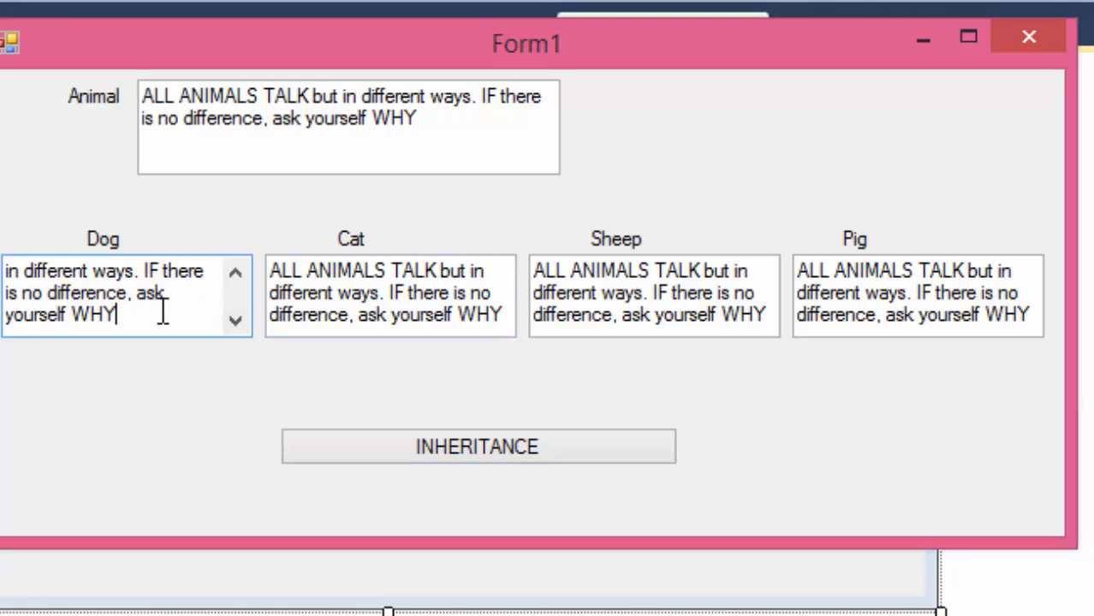
{"action": "left_click", "coordinate": [925, 300]}
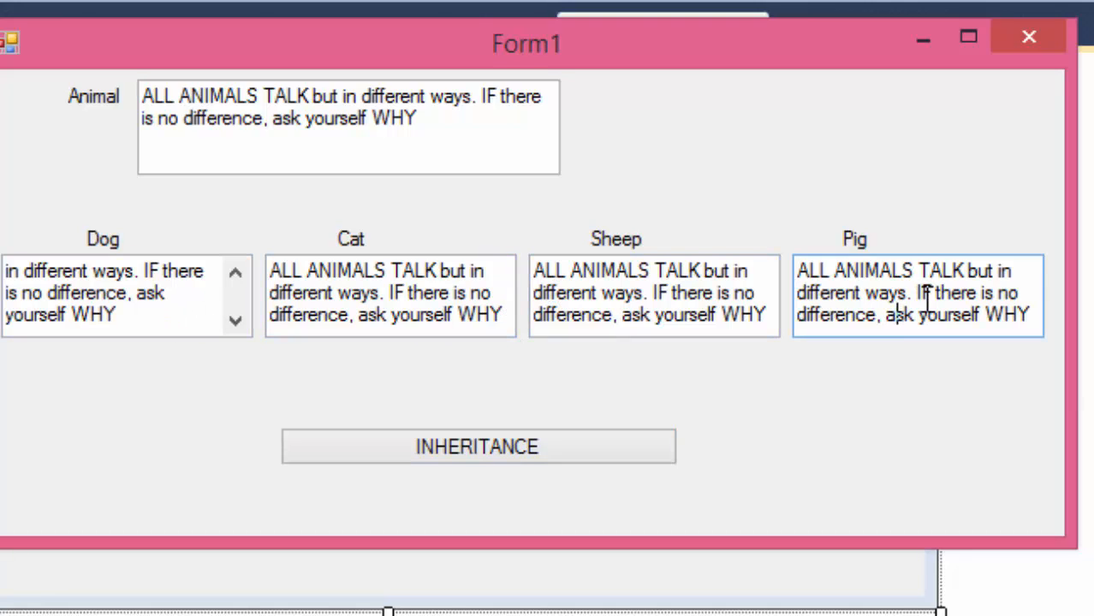
{"action": "double_click", "coordinate": [385, 293]}
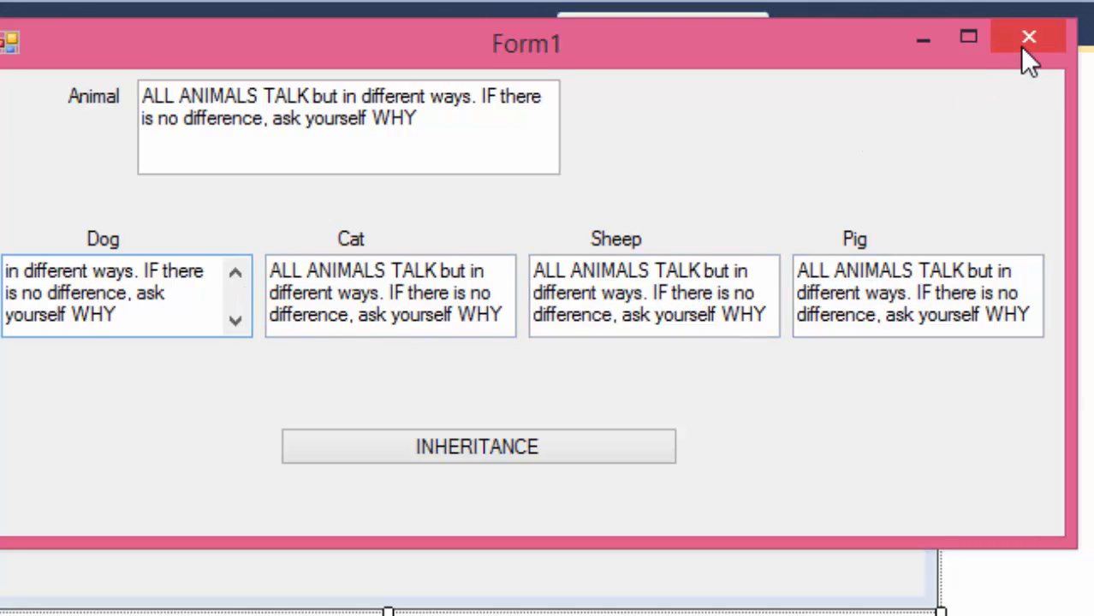
{"action": "left_click", "coordinate": [1029, 38]}
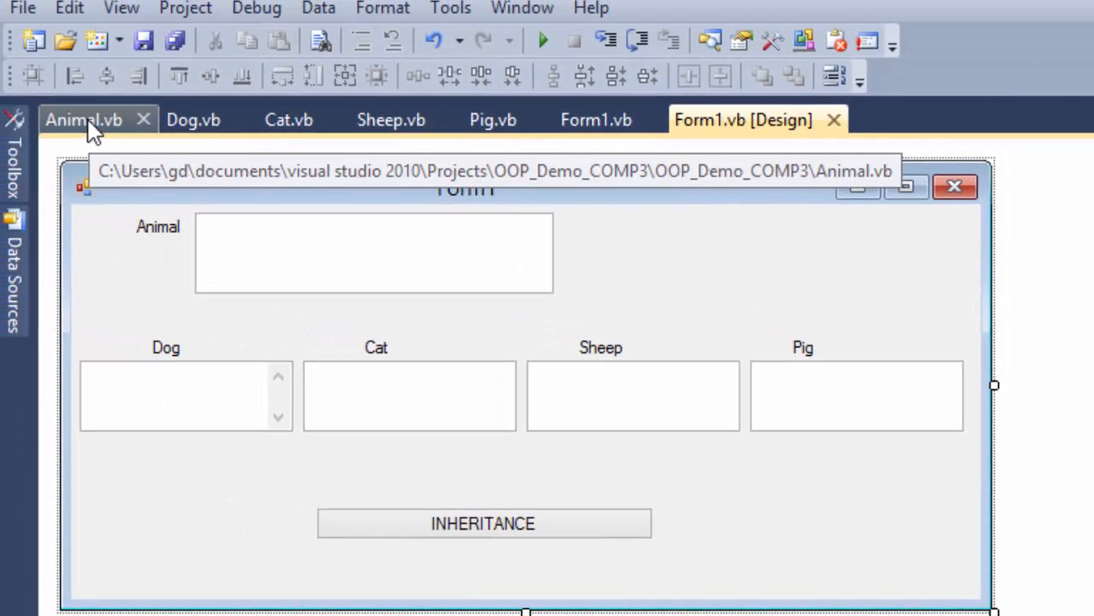
{"action": "left_click", "coordinate": [82, 120]}
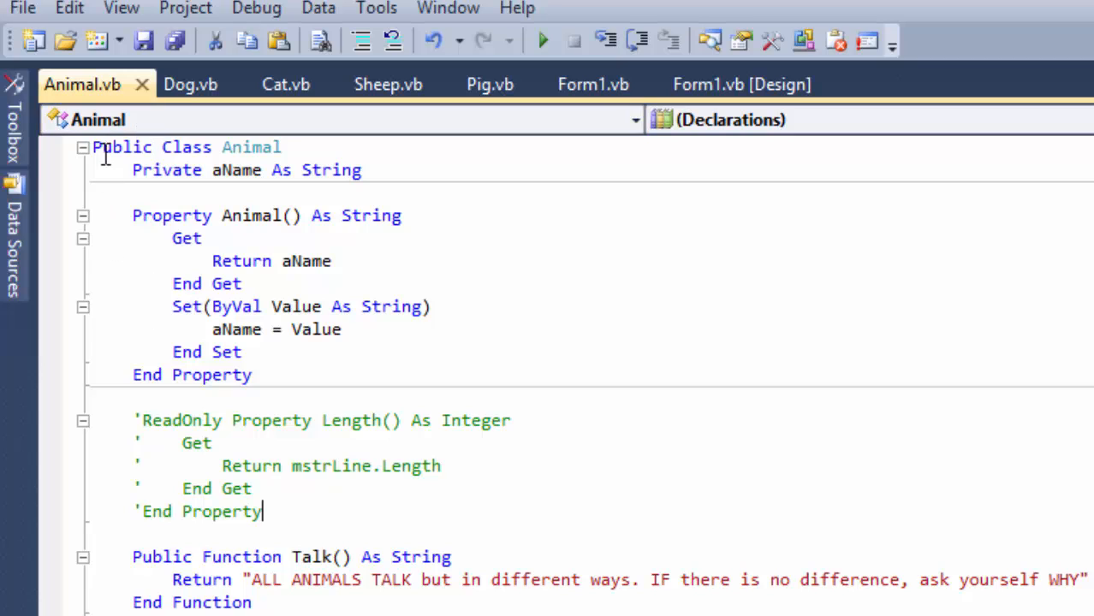
{"action": "mouse_move", "coordinate": [205, 529]}
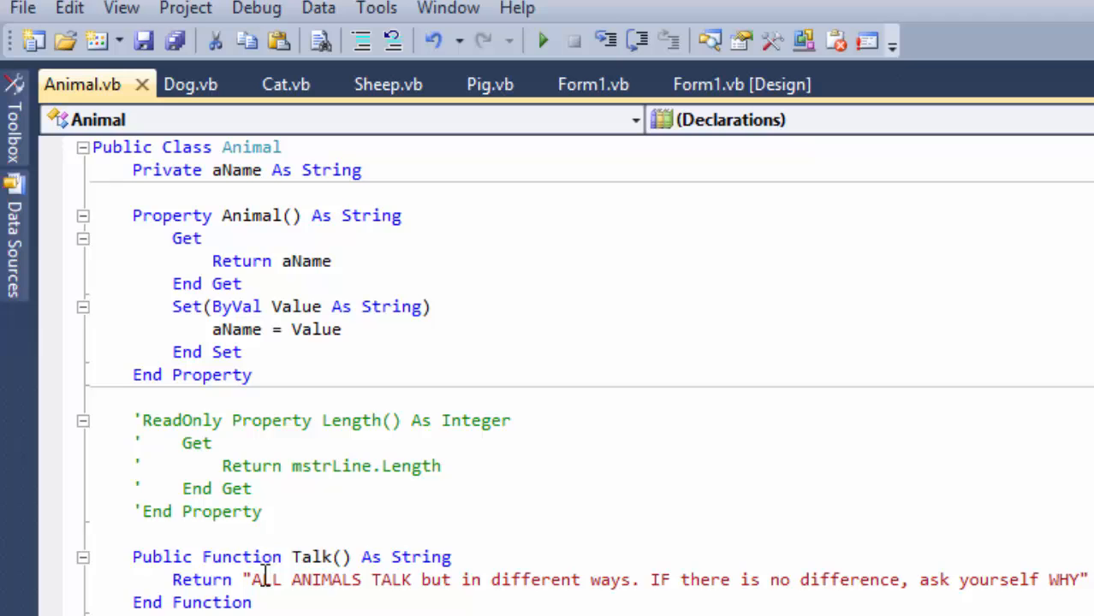
{"action": "scroll", "scroll_direction": "down", "scroll_amount": 3}
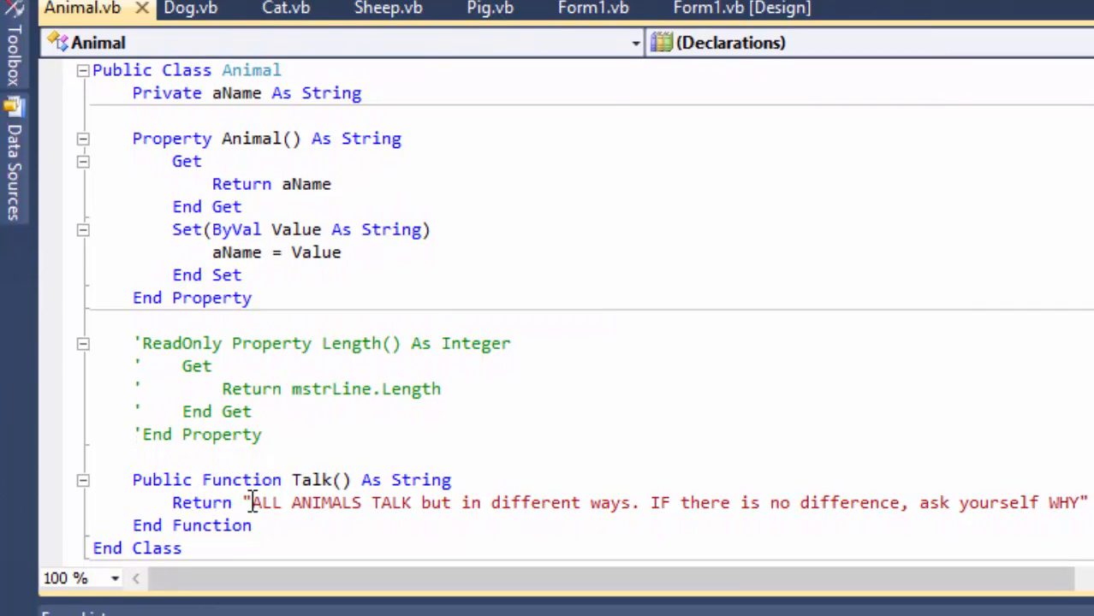
{"action": "mouse_move", "coordinate": [462, 503]}
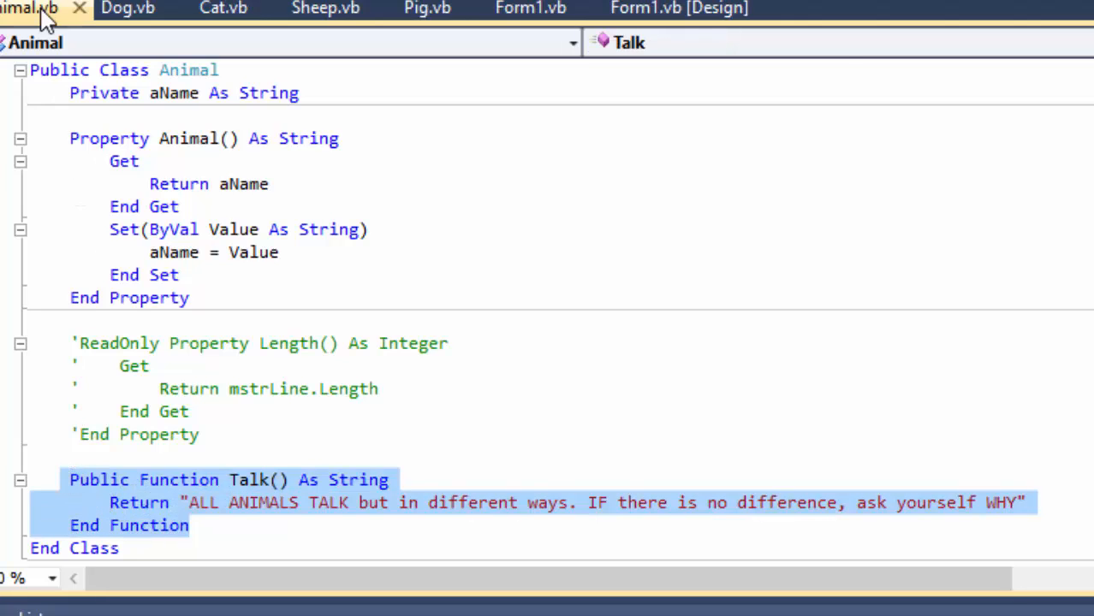
{"action": "left_click", "coordinate": [247, 479]}
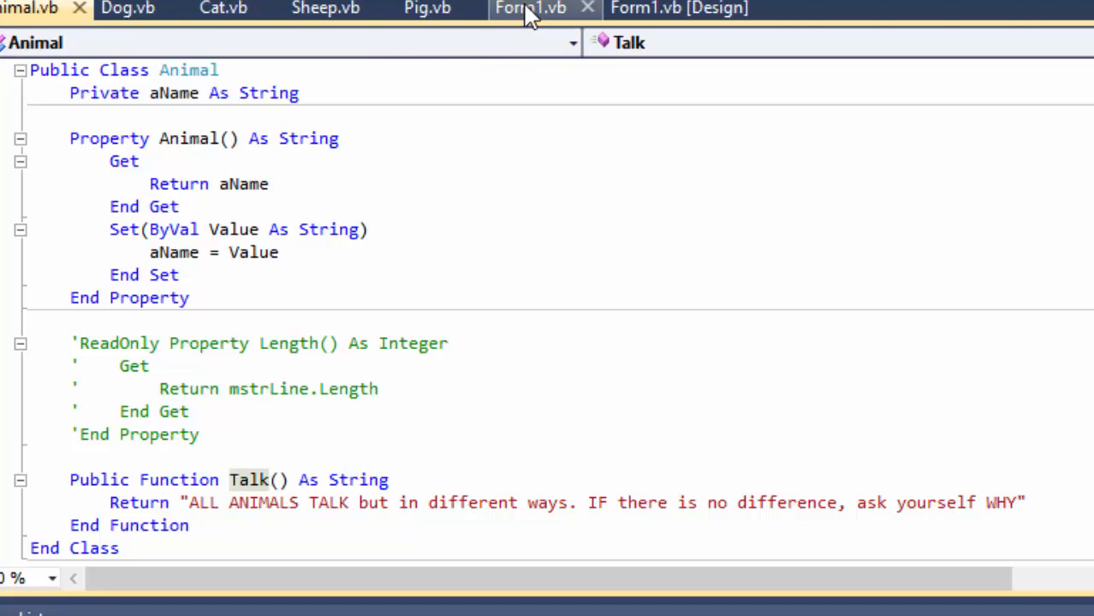
Review the Form1 Button2_Click code that creates each animal and calls its Talk().
{"action": "left_click", "coordinate": [531, 7]}
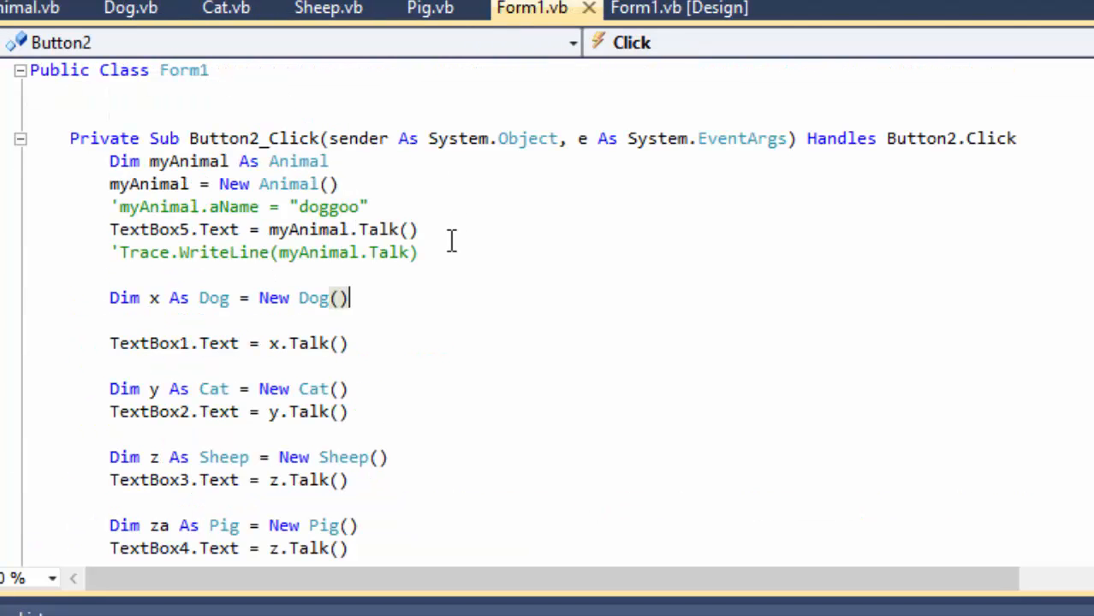
{"action": "scroll", "scroll_direction": "down", "scroll_amount": 3}
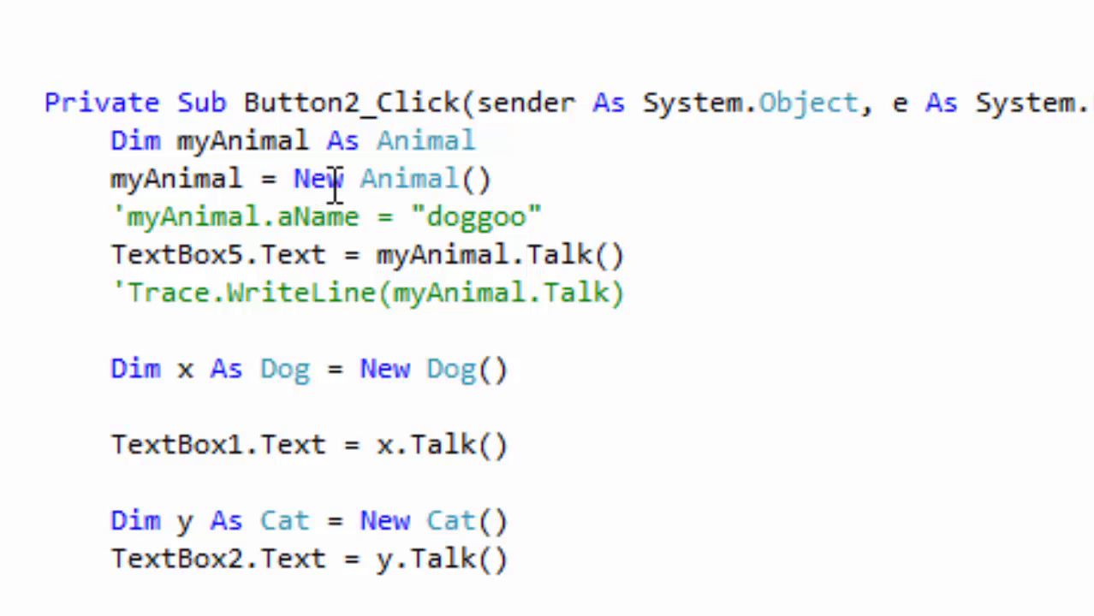
{"action": "mouse_move", "coordinate": [180, 254]}
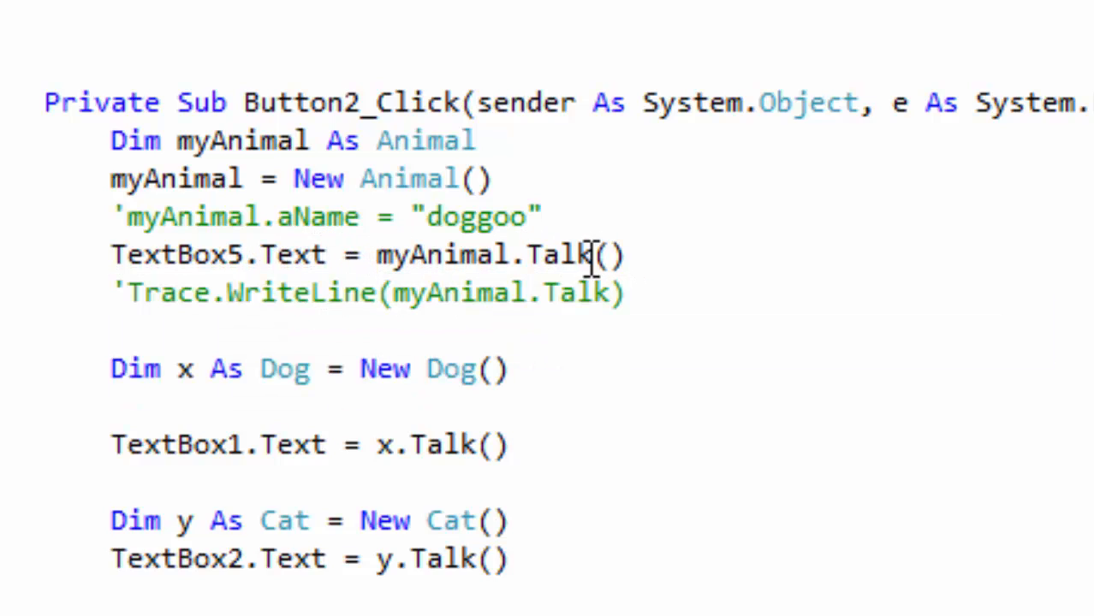
{"action": "mouse_move", "coordinate": [528, 256]}
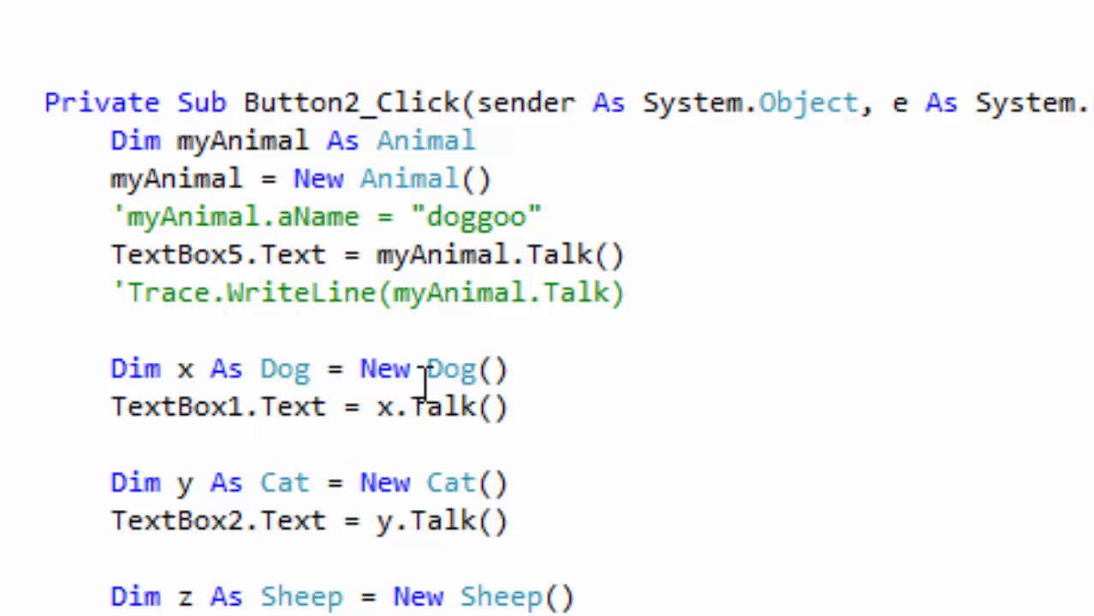
{"action": "mouse_move", "coordinate": [454, 369]}
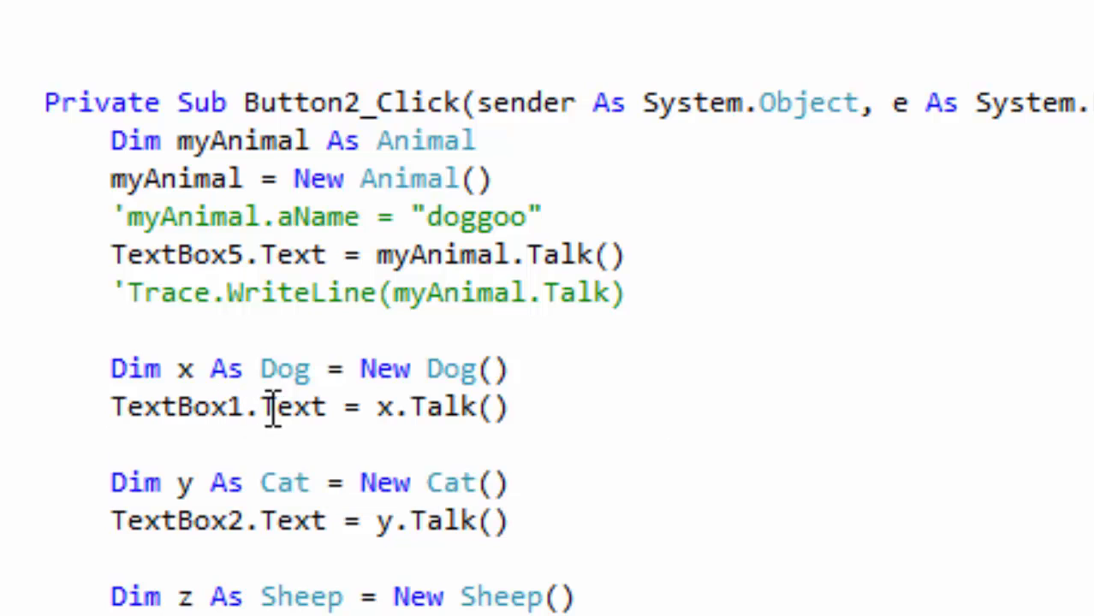
{"action": "scroll", "scroll_direction": "down", "scroll_amount": 3}
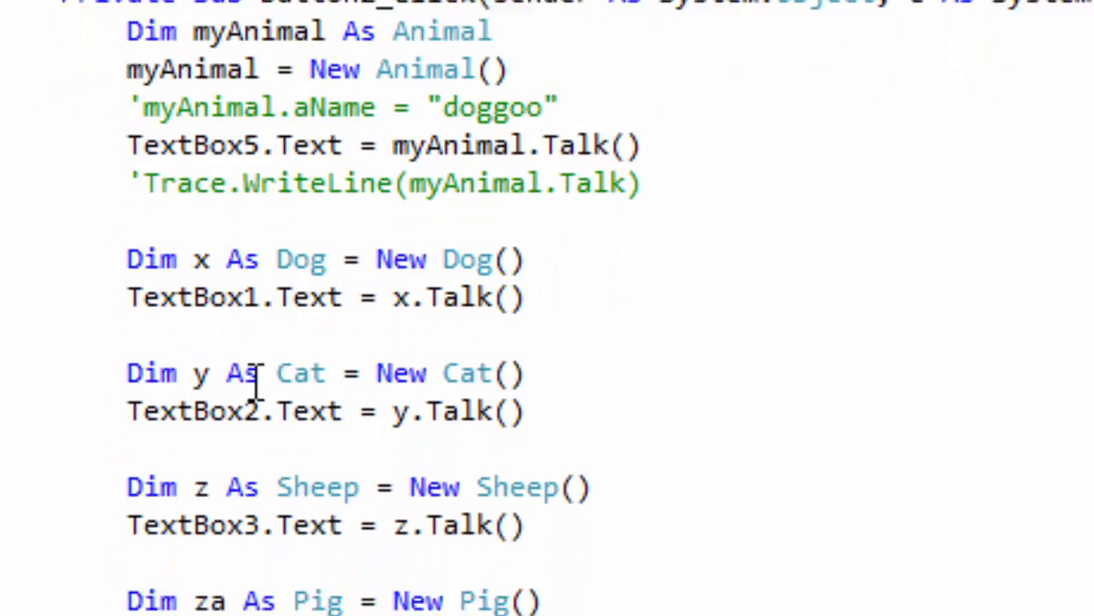
{"action": "scroll", "scroll_direction": "down", "scroll_amount": 3}
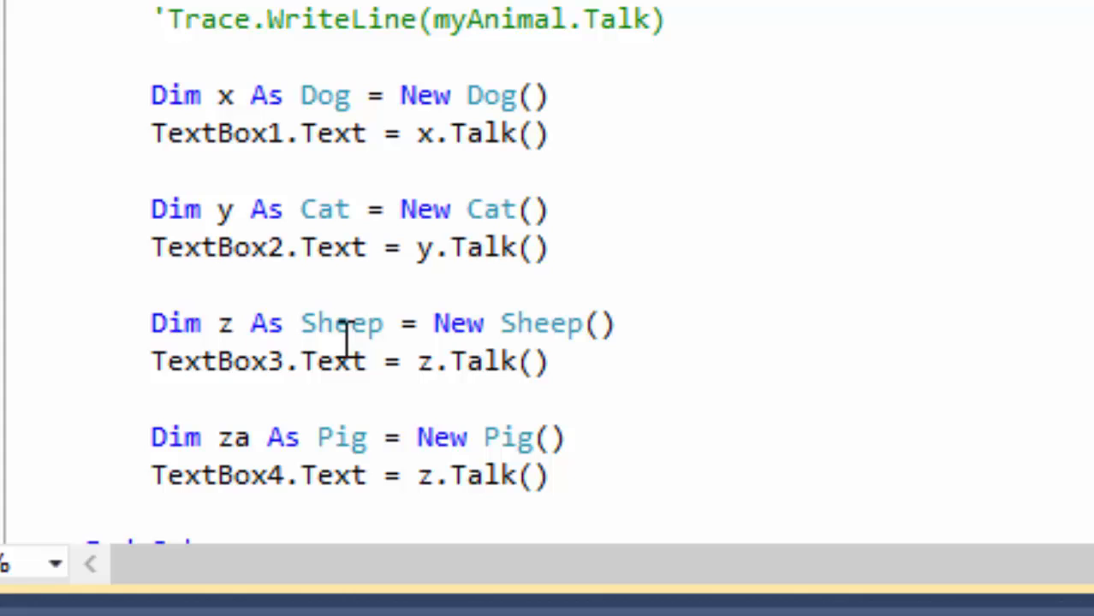
{"action": "mouse_move", "coordinate": [402, 377]}
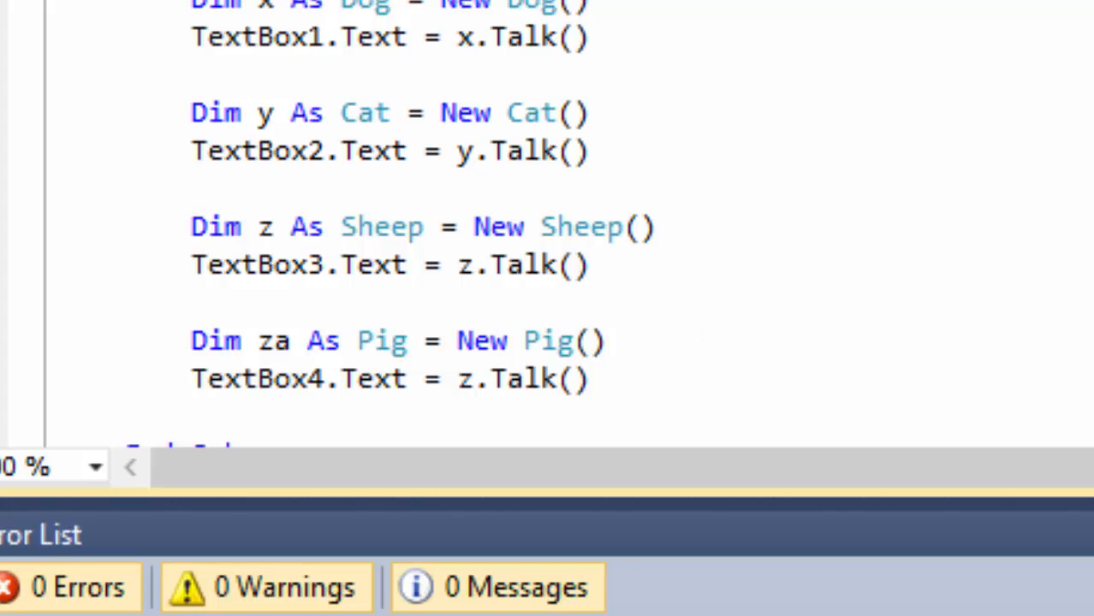
{"action": "scroll", "scroll_direction": "down", "scroll_amount": 3}
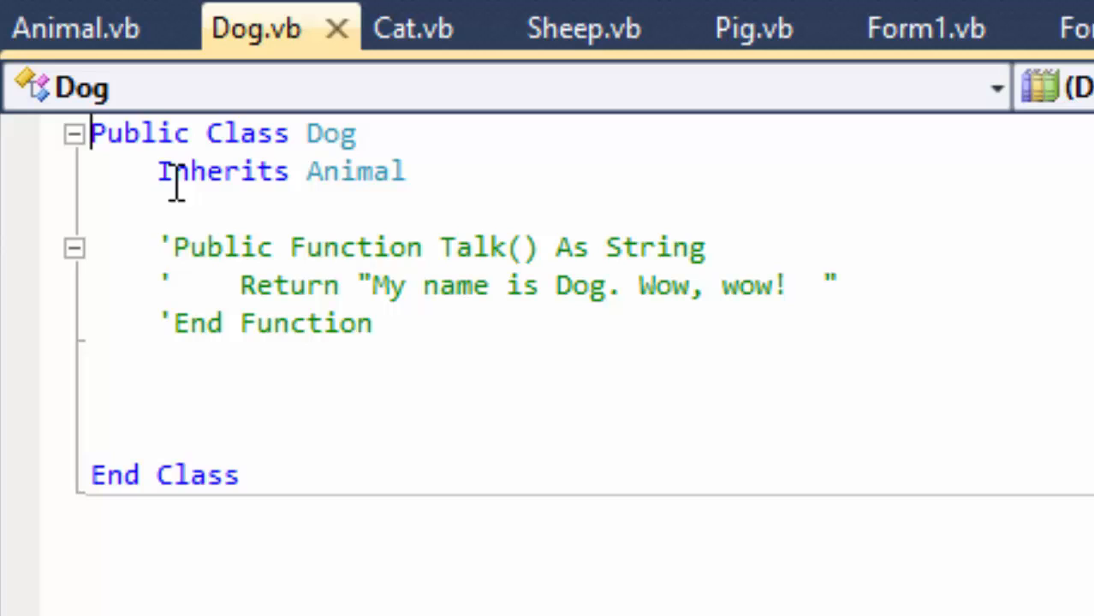
Select the Inherits Animal line in the Dog class, then return to the Form1 button code.
{"action": "left_click", "coordinate": [173, 246]}
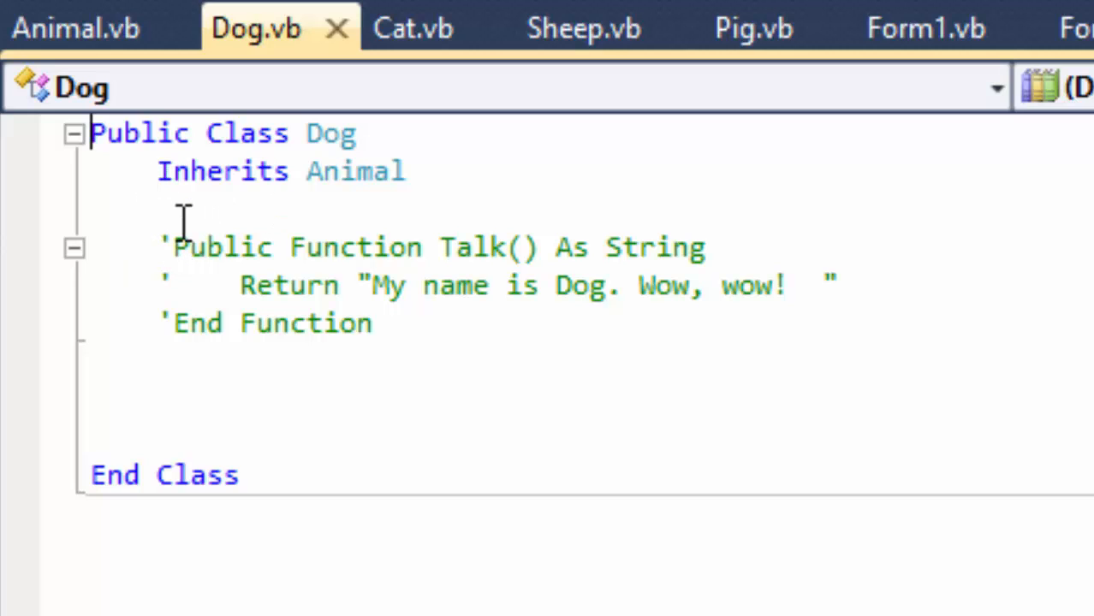
{"action": "left_click_drag", "start_coordinate": [180, 214], "coordinate": [442, 397]}
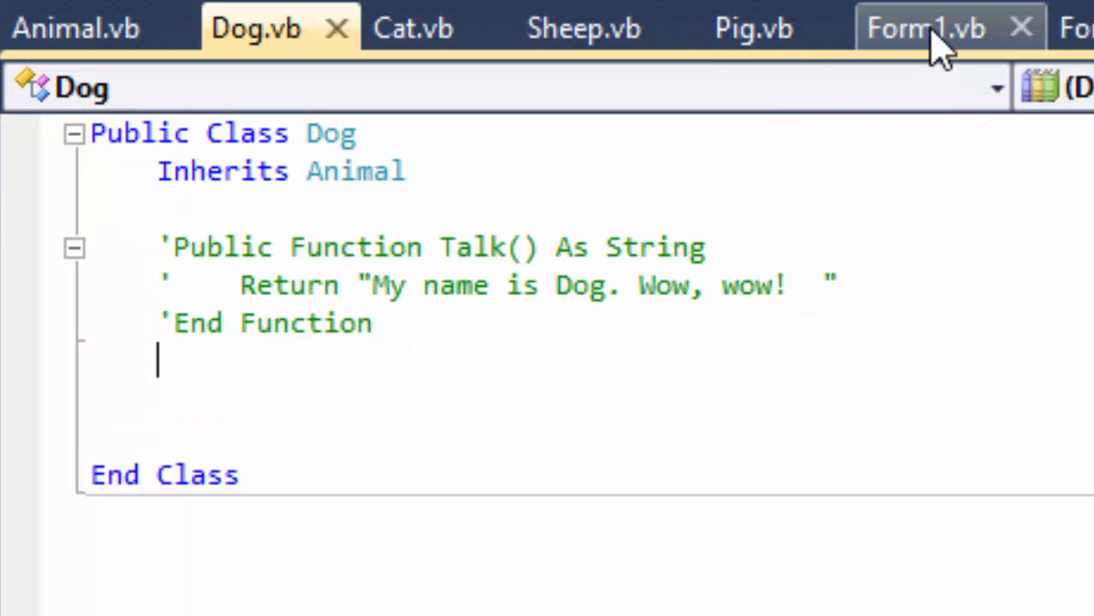
{"action": "left_click", "coordinate": [928, 27]}
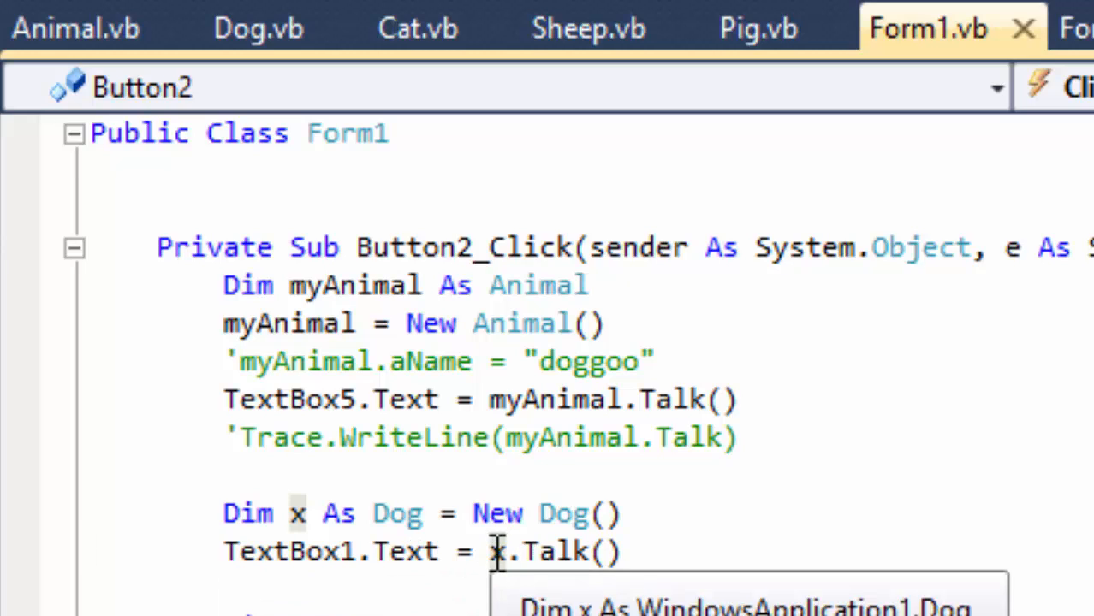
{"action": "left_click", "coordinate": [740, 439]}
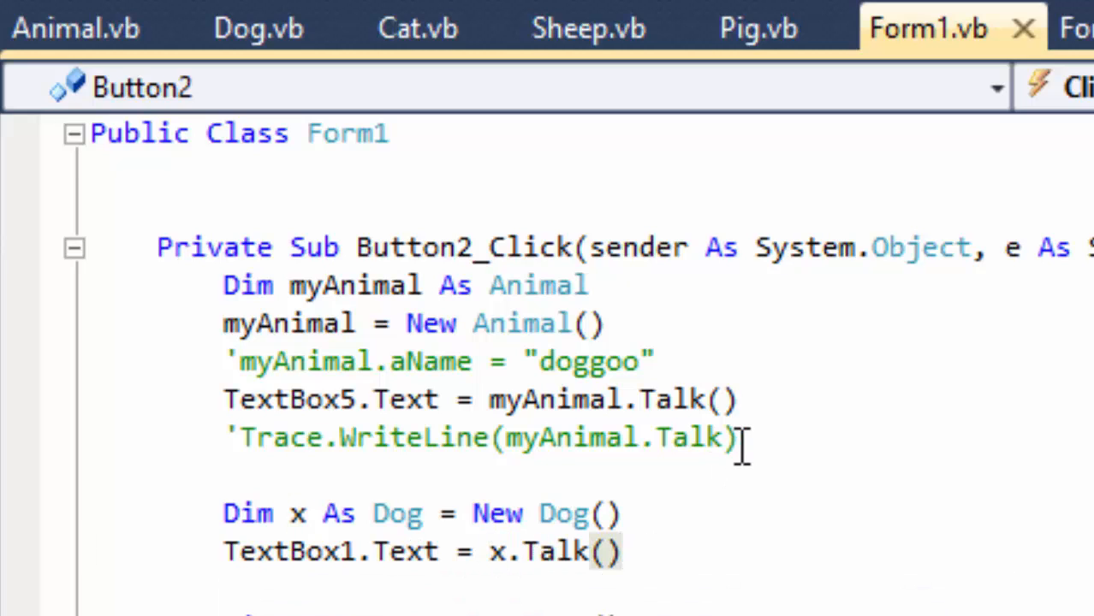
{"action": "mouse_move", "coordinate": [257, 28]}
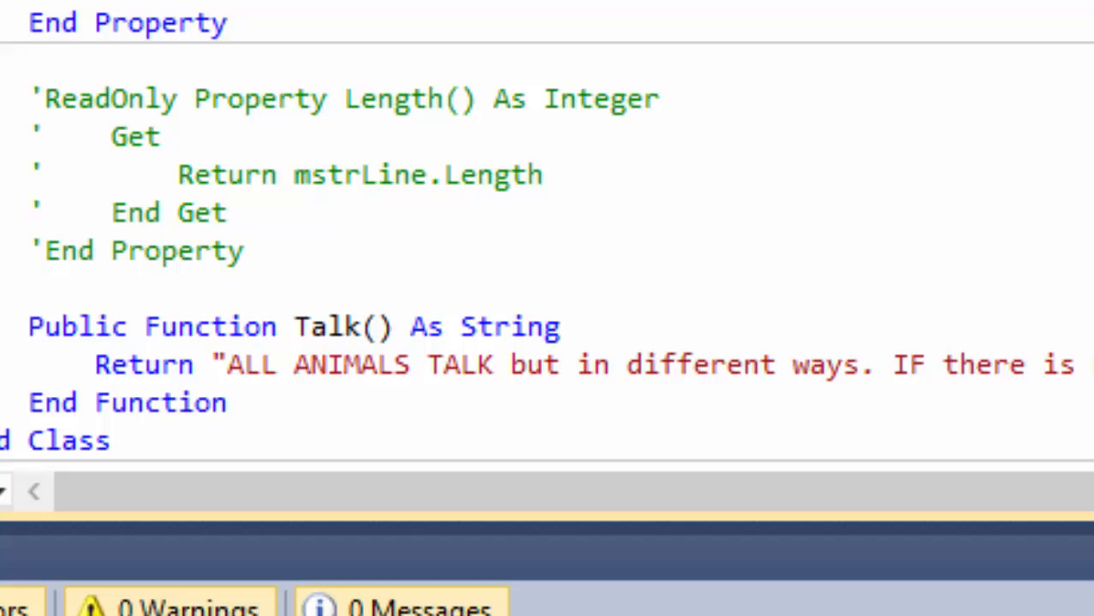
View the Cat class's commented-out Talk override and the Animal class's name property.
{"action": "scroll", "scroll_direction": "up", "scroll_amount": 3}
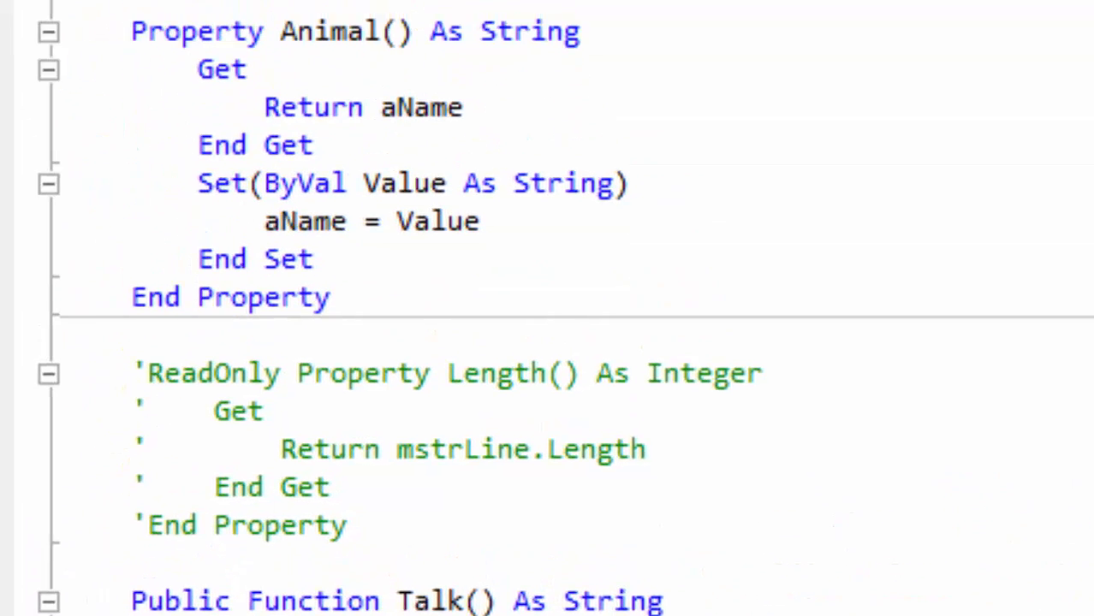
{"action": "left_click", "coordinate": [480, 51]}
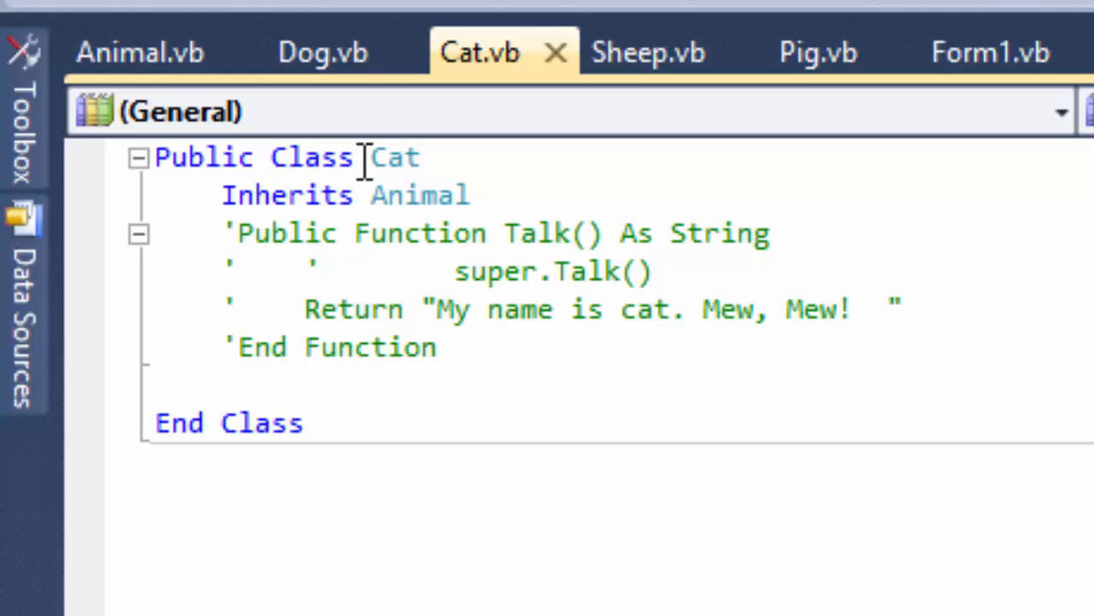
{"action": "mouse_move", "coordinate": [351, 106]}
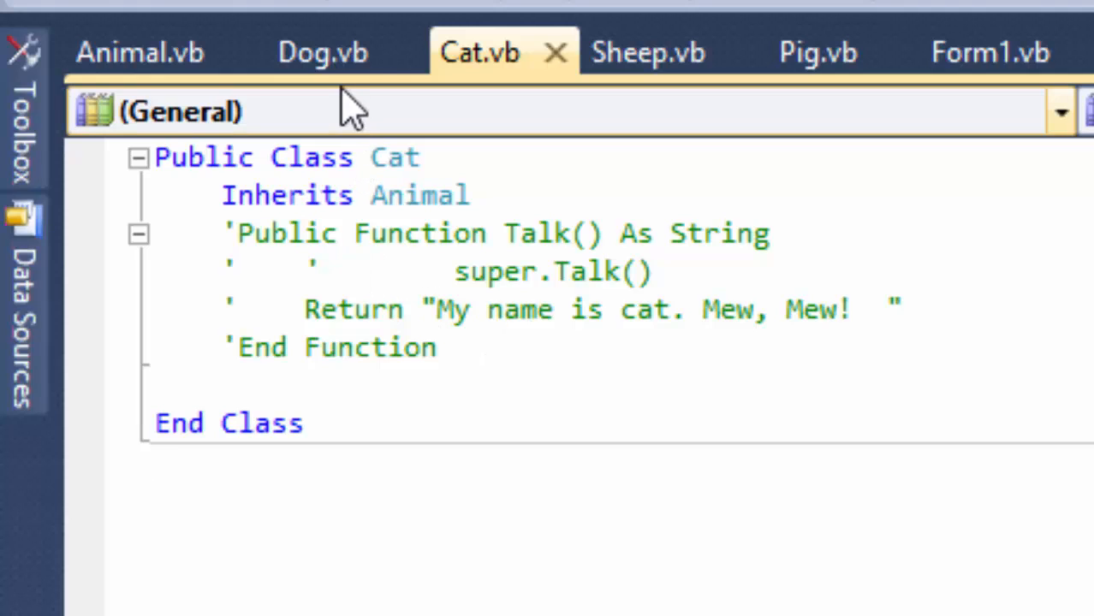
{"action": "mouse_move", "coordinate": [305, 133]}
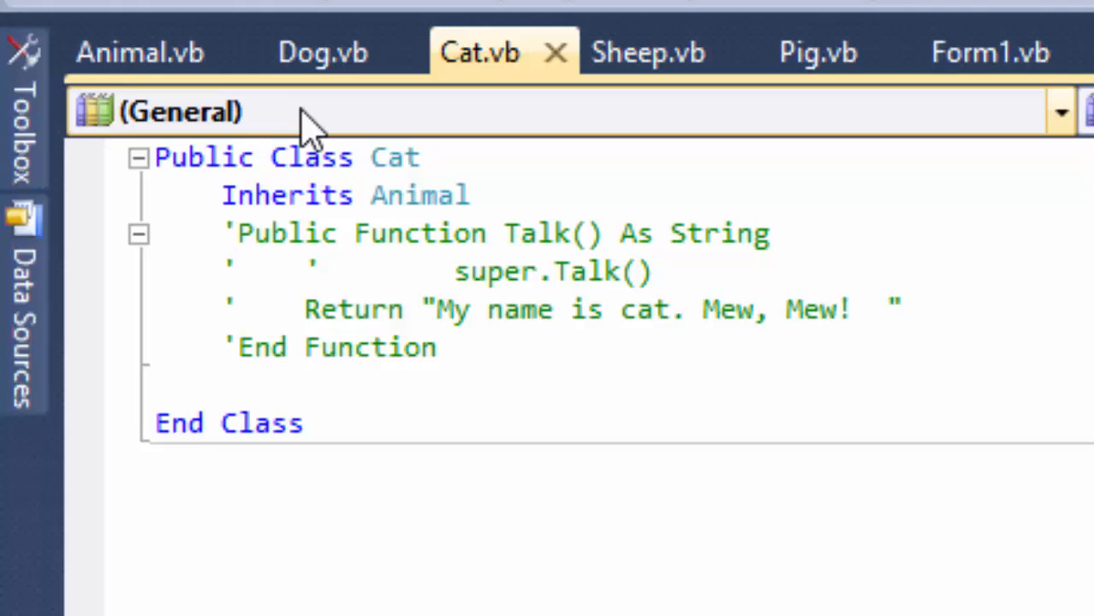
{"action": "mouse_move", "coordinate": [300, 137]}
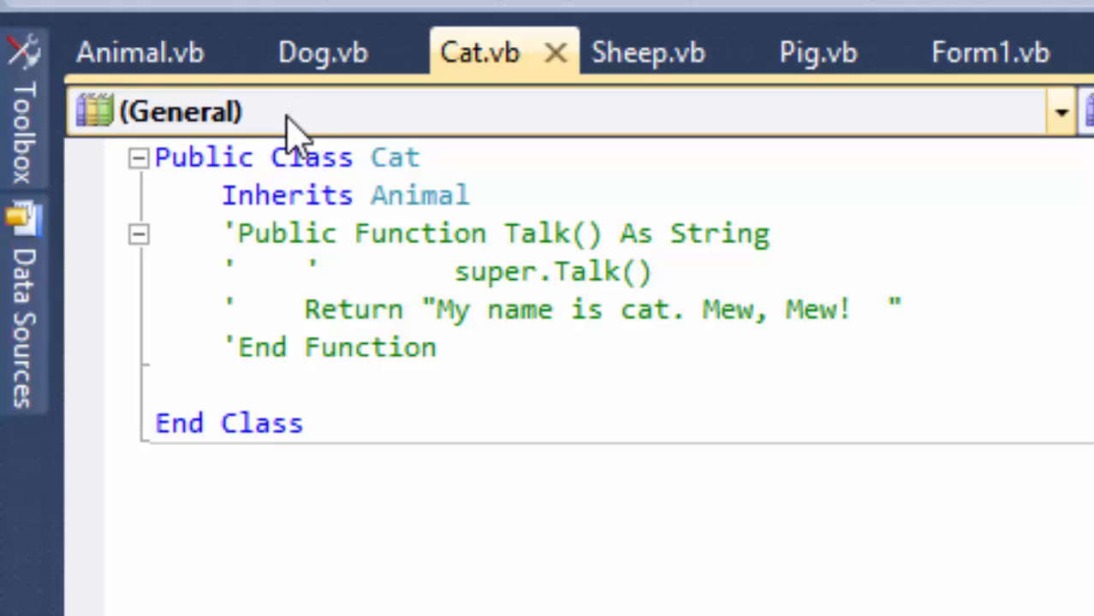
{"action": "mouse_move", "coordinate": [648, 52]}
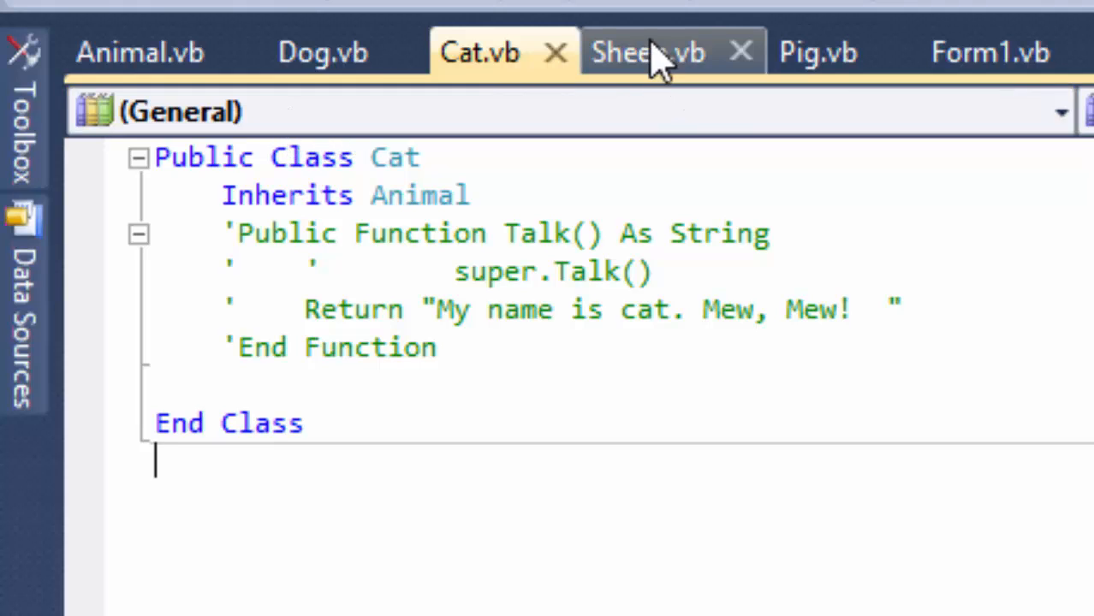
{"action": "left_click", "coordinate": [647, 51]}
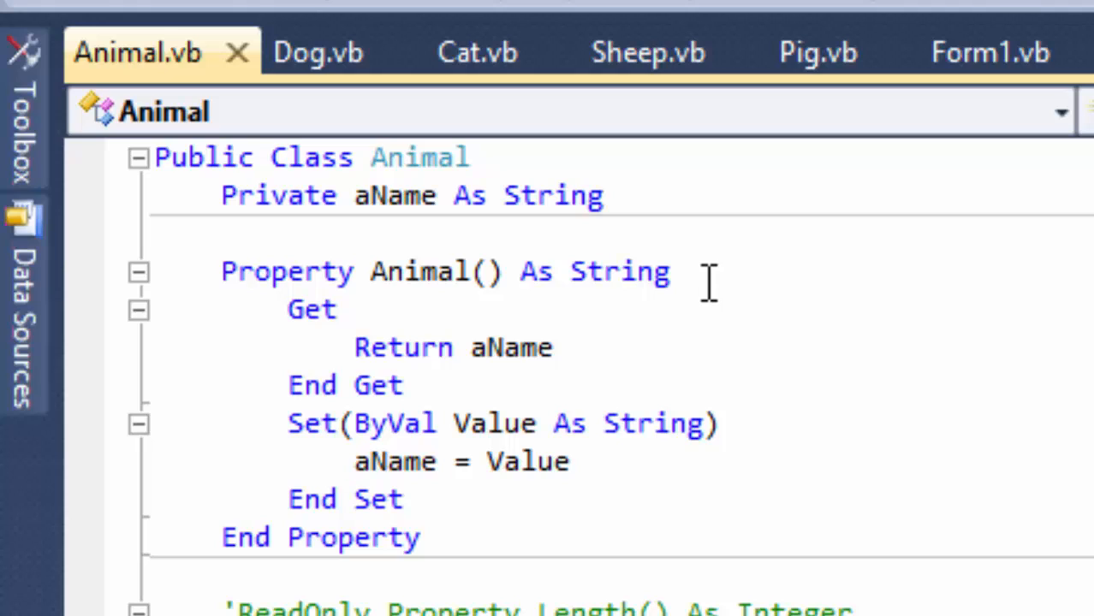
{"action": "mouse_move", "coordinate": [685, 305]}
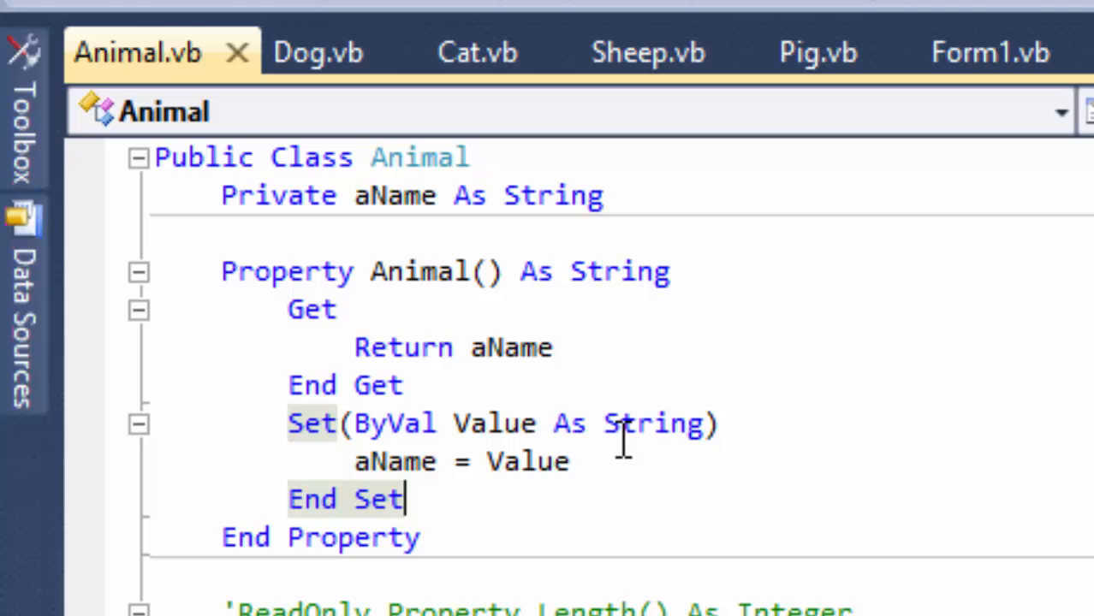
{"action": "mouse_move", "coordinate": [319, 52]}
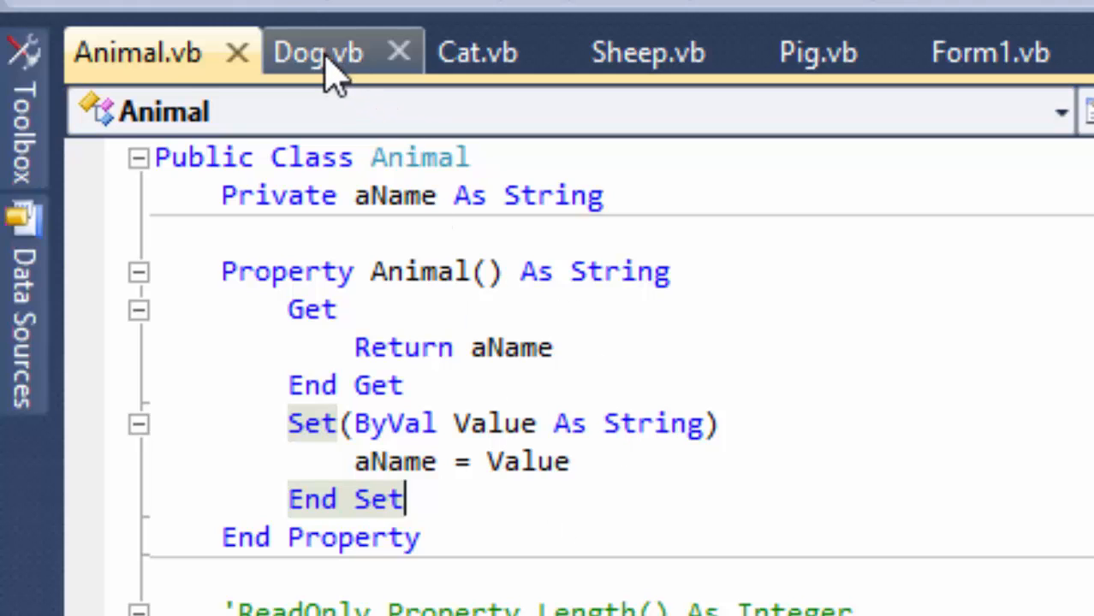
Uncomment the Talk() overrides in Dog, Cat, Sheep and Pig, then save all files.
{"action": "left_click", "coordinate": [319, 51]}
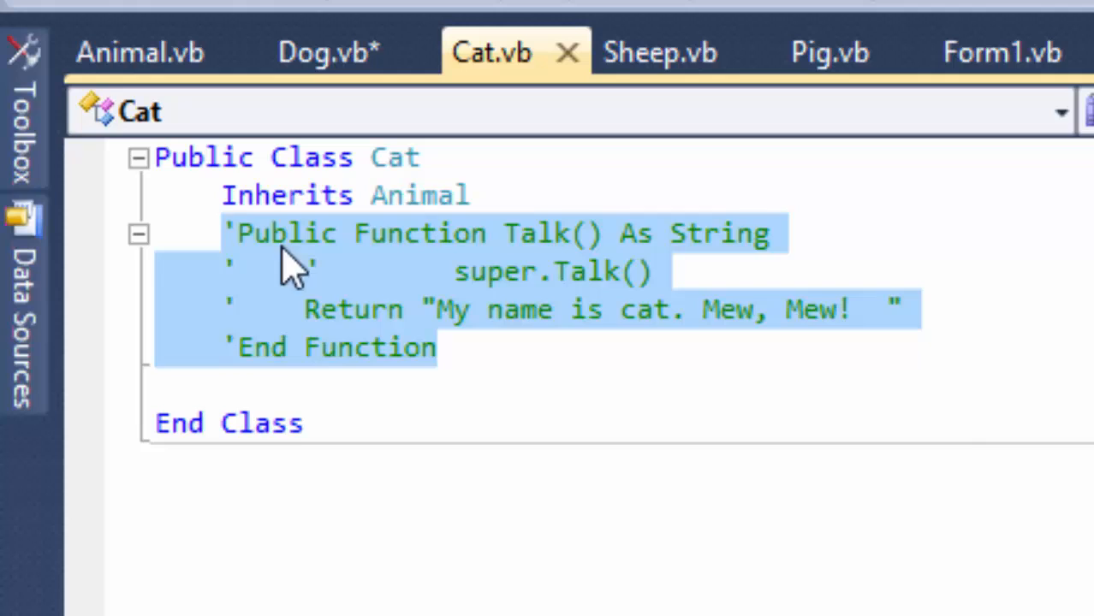
{"action": "left_click", "coordinate": [659, 51]}
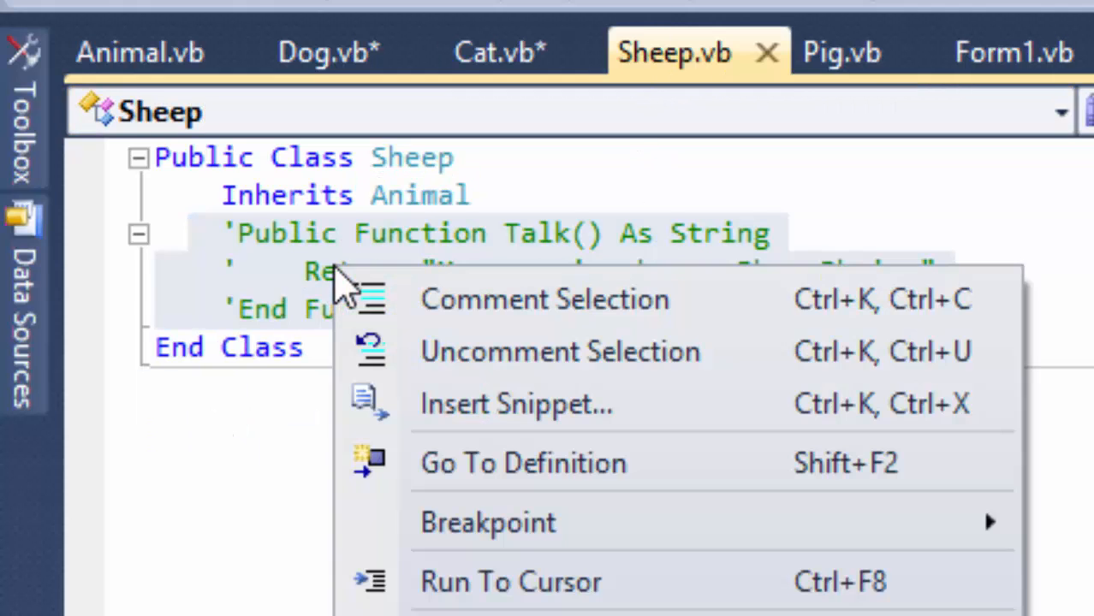
{"action": "left_click", "coordinate": [560, 351]}
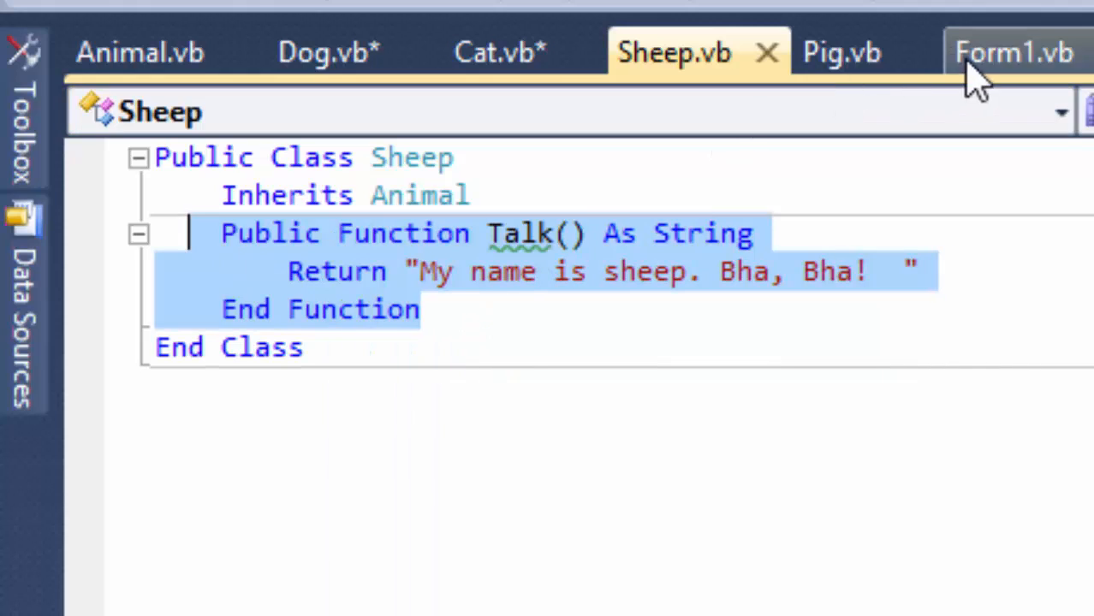
{"action": "left_click", "coordinate": [843, 51]}
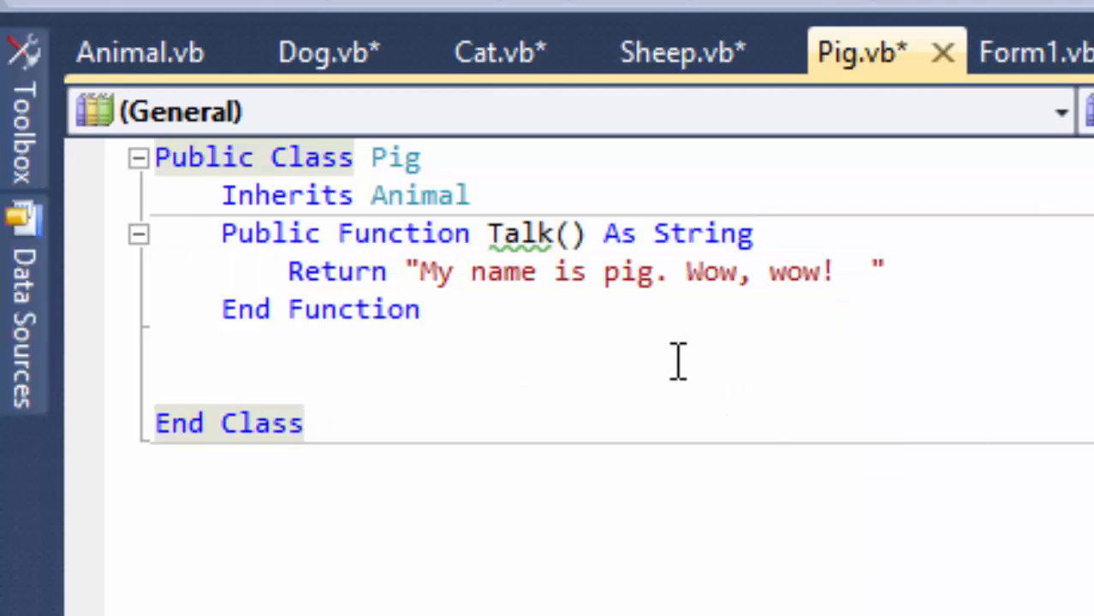
{"action": "left_click", "coordinate": [305, 423]}
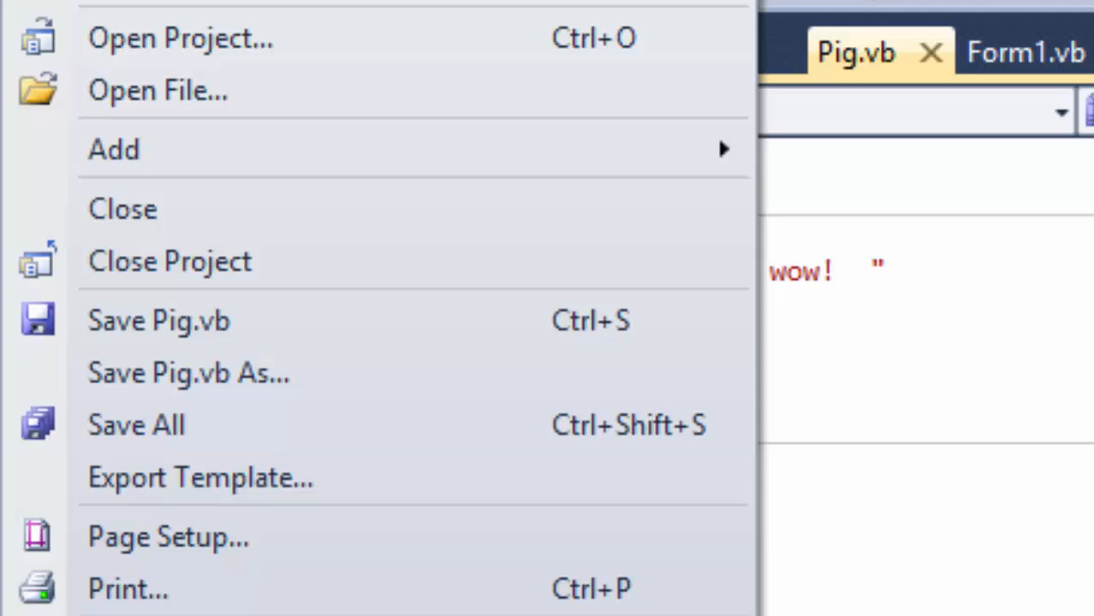
{"action": "mouse_move", "coordinate": [172, 171]}
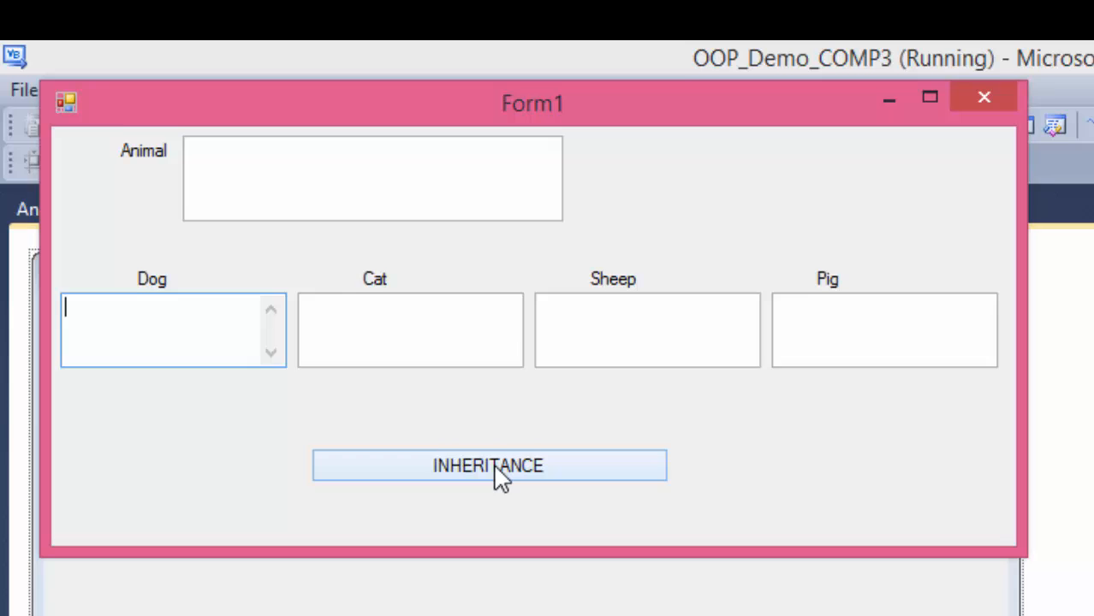
Run the INHERITANCE demo showing each animal's own sound, then close the form.
{"action": "left_click", "coordinate": [488, 466]}
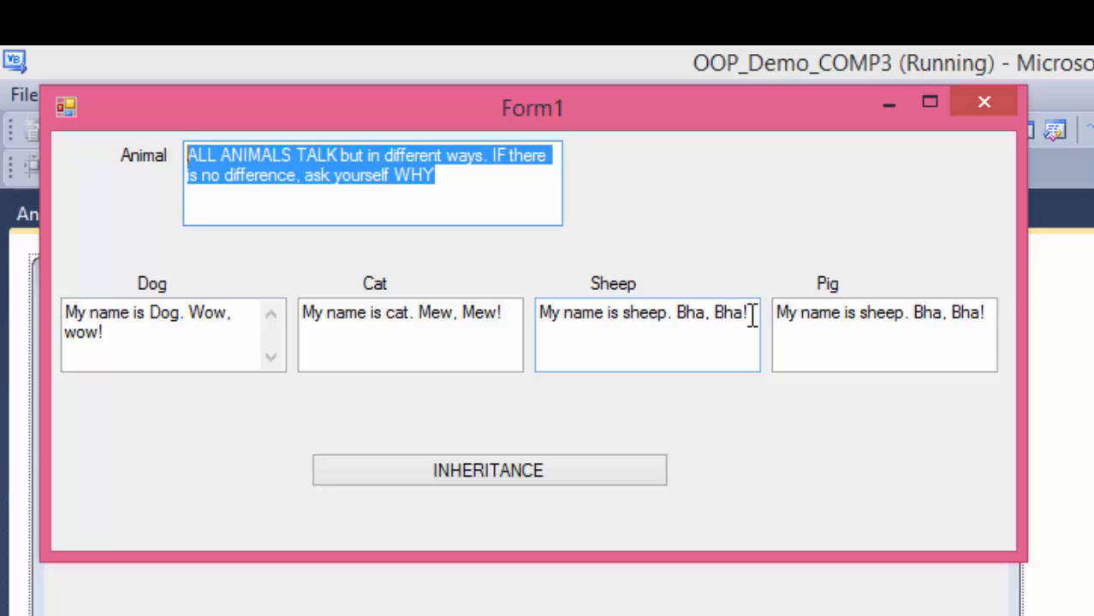
{"action": "left_click", "coordinate": [882, 334]}
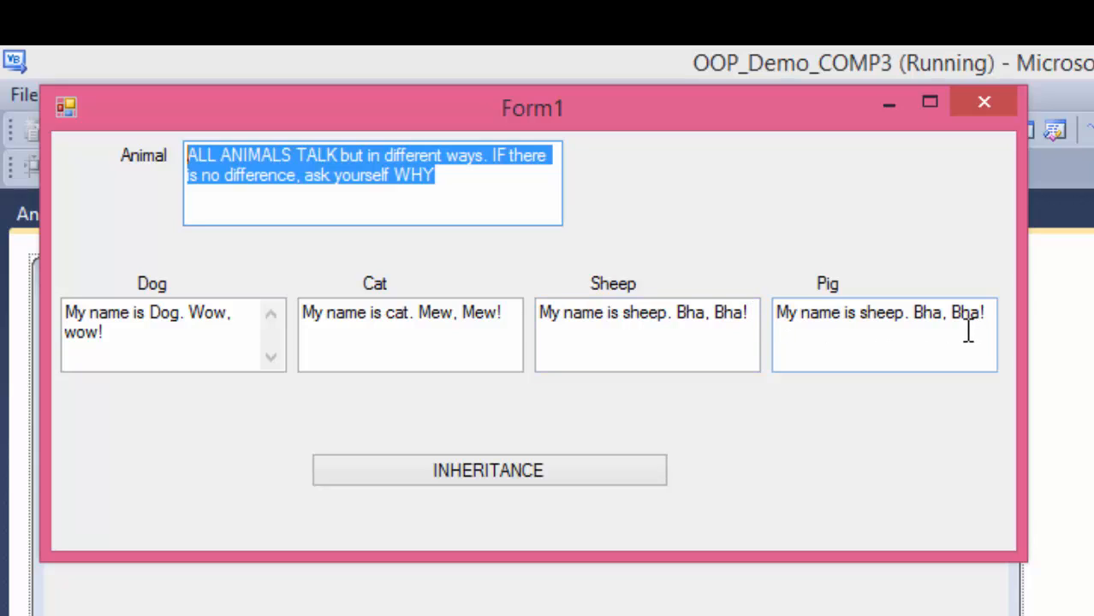
{"action": "mouse_move", "coordinate": [976, 287]}
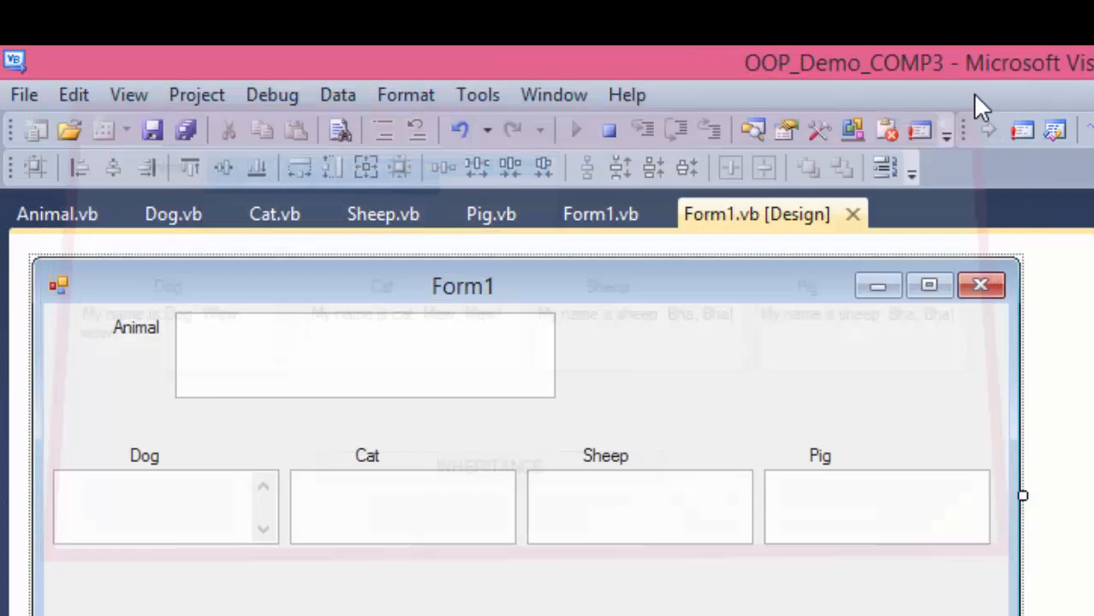
In Pig.vb make the Talk text end with "wow!".
{"action": "left_click", "coordinate": [489, 214]}
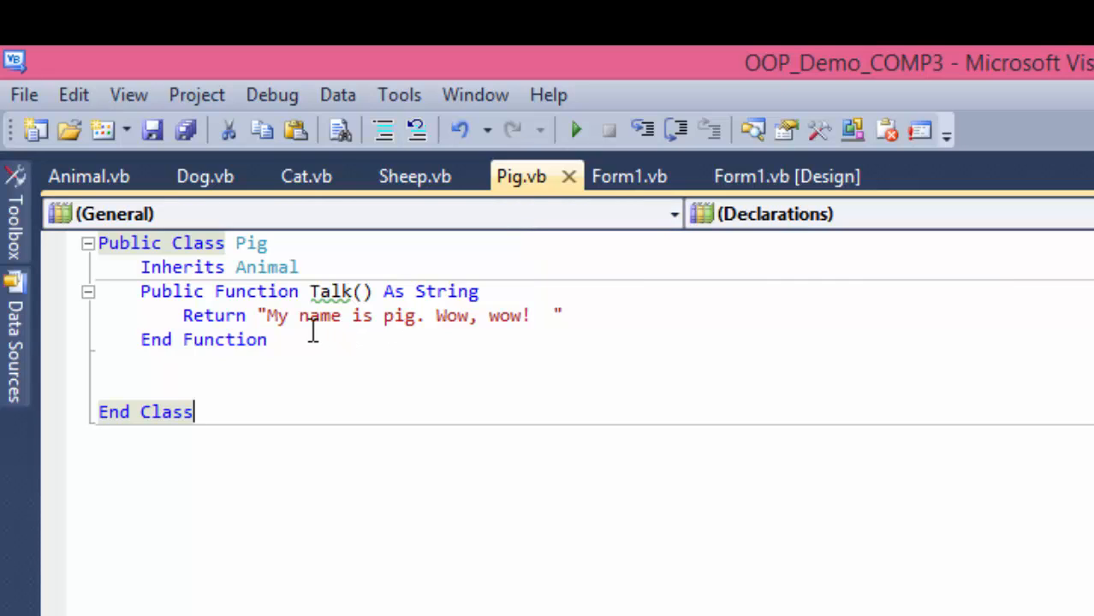
{"action": "mouse_move", "coordinate": [524, 327]}
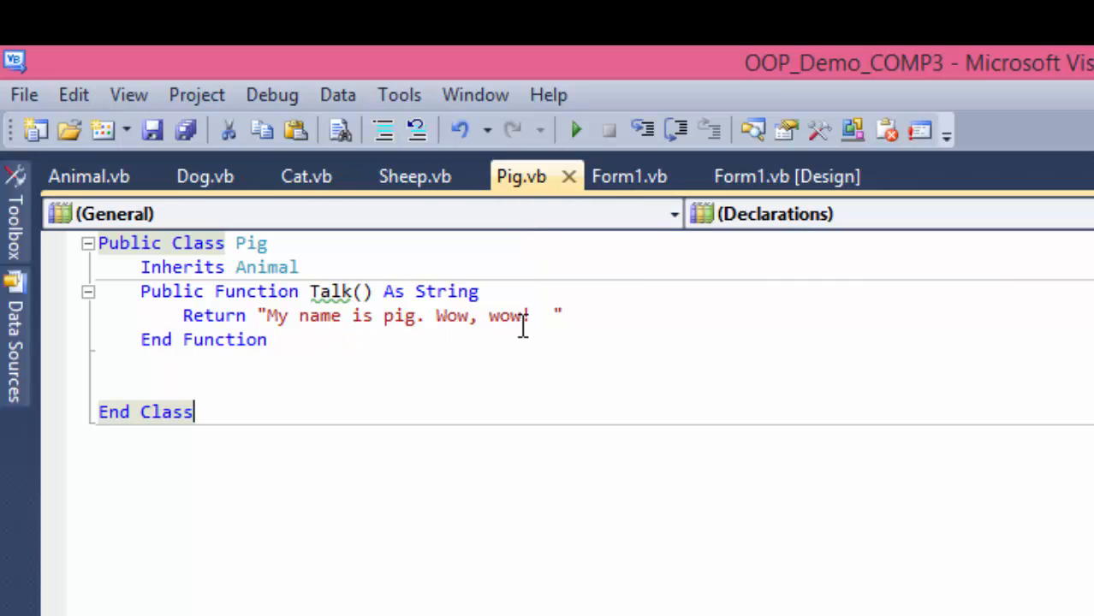
{"action": "type", "text": "!"}
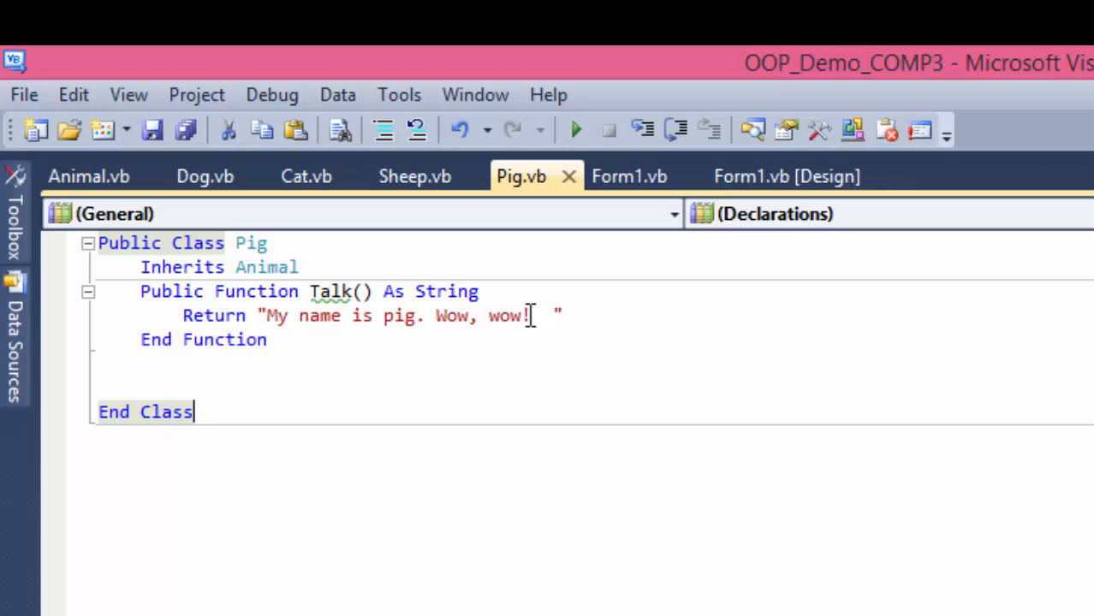
{"action": "mouse_move", "coordinate": [628, 176]}
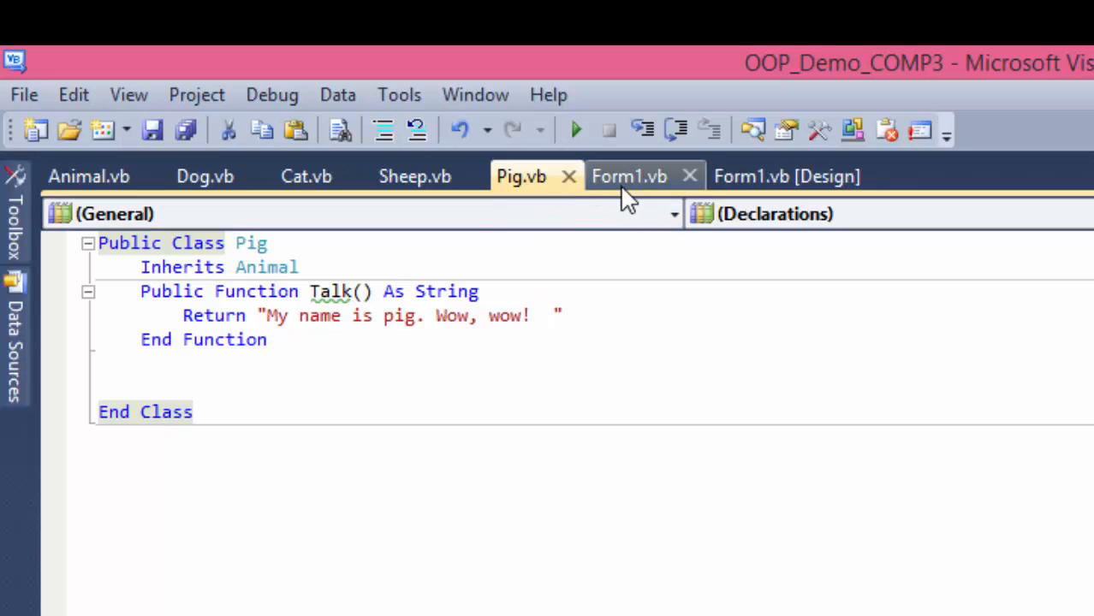
{"action": "mouse_move", "coordinate": [629, 176]}
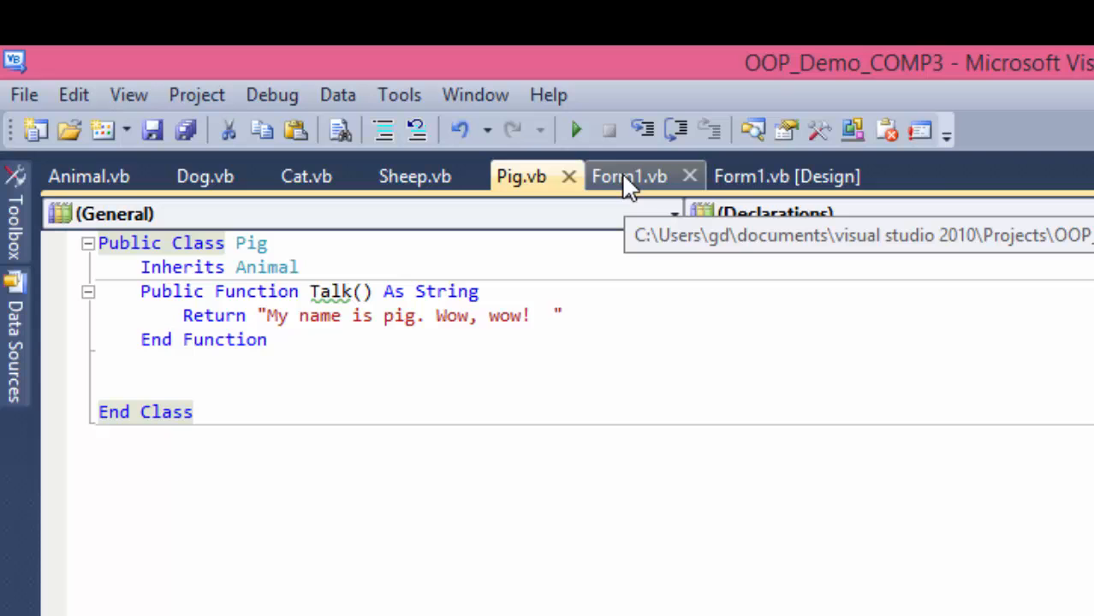
In Button2_Click set TextBox4.Text from za.Talk() instead of z.Talk().
{"action": "left_click", "coordinate": [628, 176]}
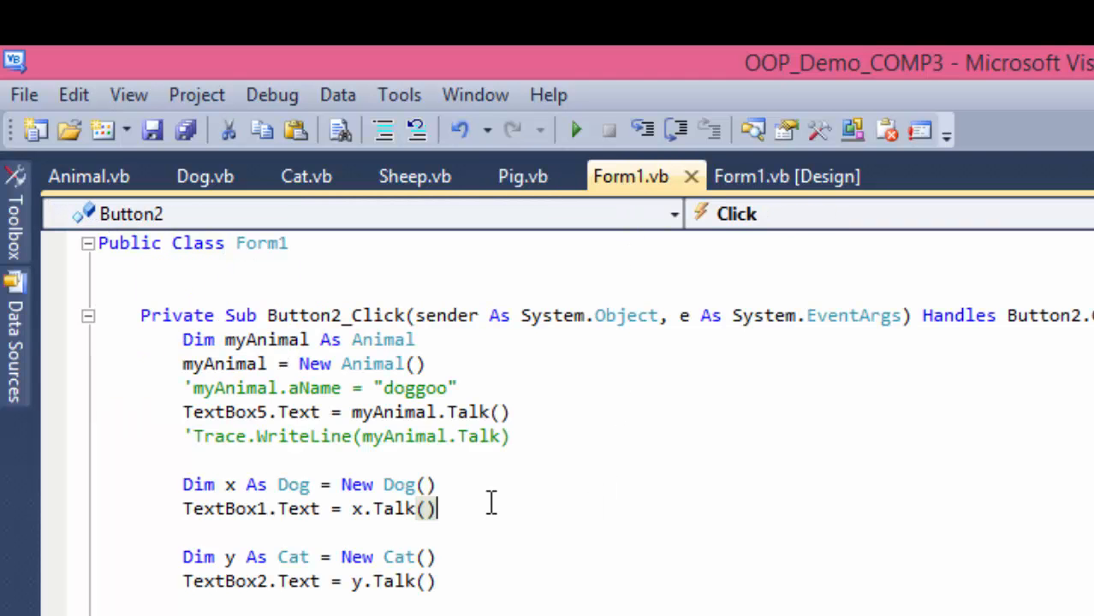
{"action": "scroll", "scroll_direction": "down", "scroll_amount": 3}
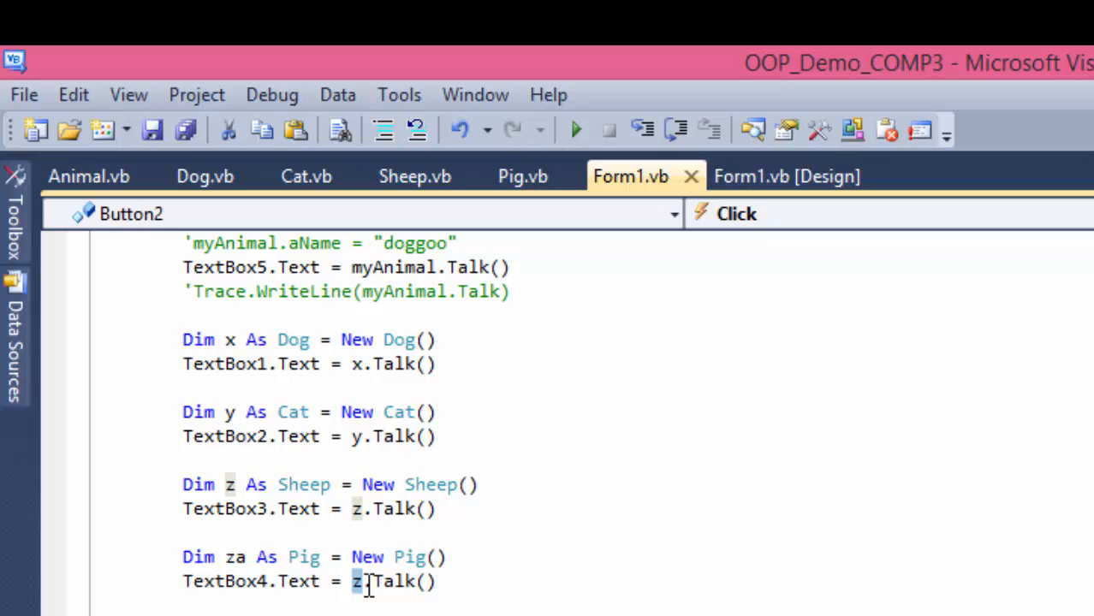
{"action": "type", "text": "a"}
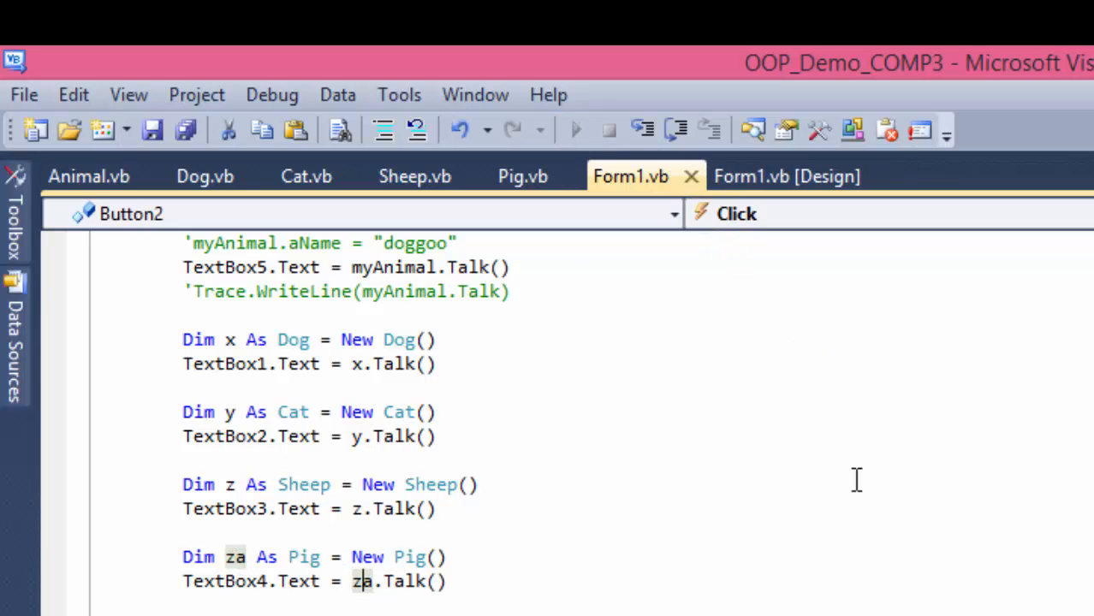
Run the demo again so Pig shows its own 'Wow, wow!' text alongside the other animals.
{"action": "left_click", "coordinate": [575, 130]}
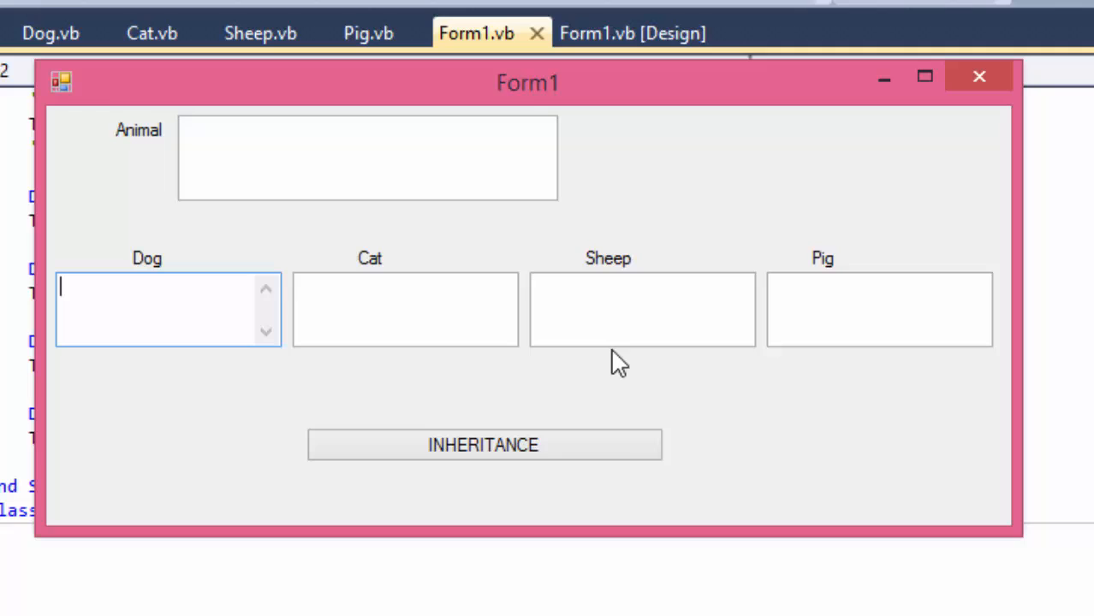
{"action": "left_click", "coordinate": [482, 445]}
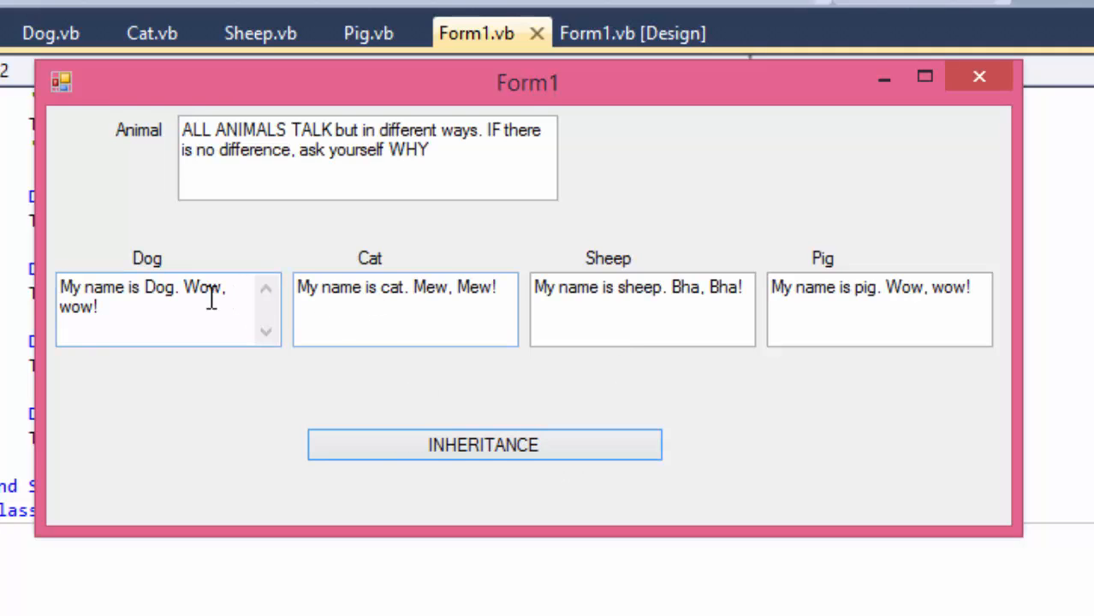
{"action": "left_click", "coordinate": [405, 287]}
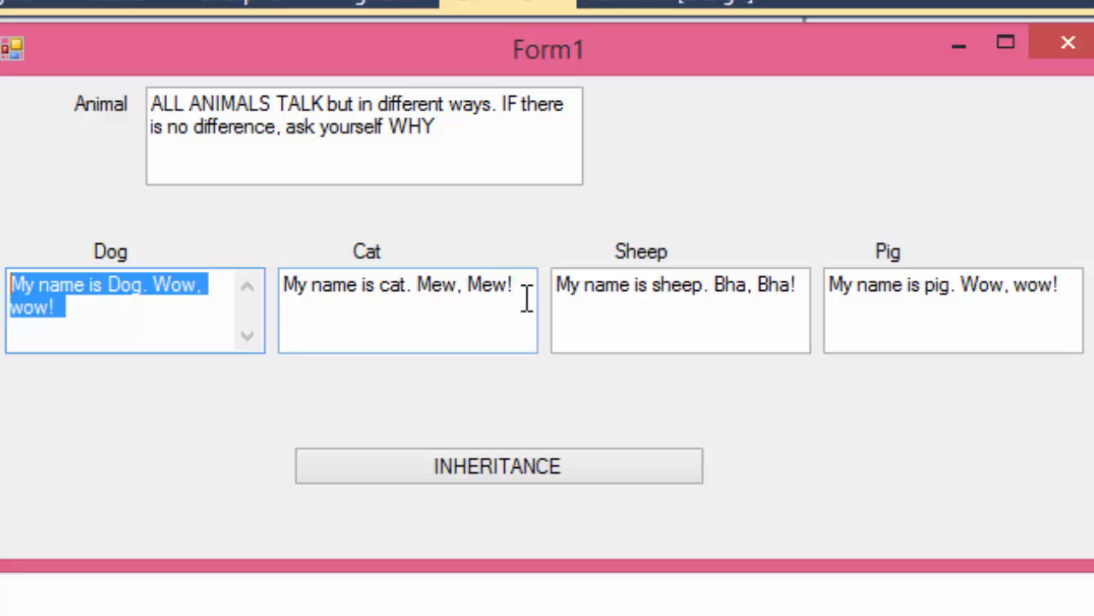
{"action": "mouse_move", "coordinate": [528, 298]}
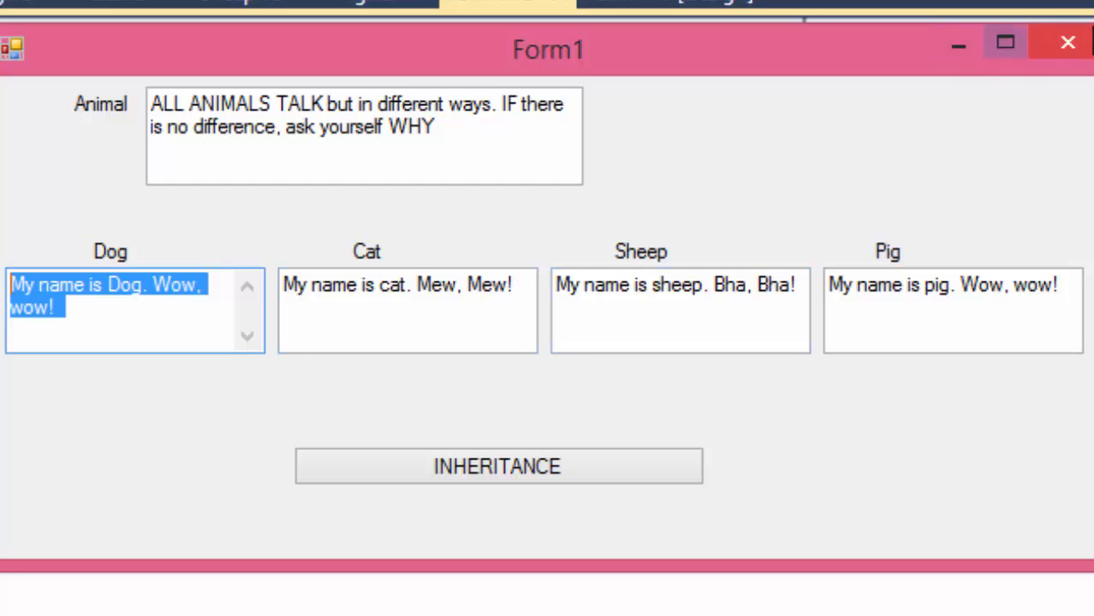
{"action": "mouse_move", "coordinate": [1068, 42]}
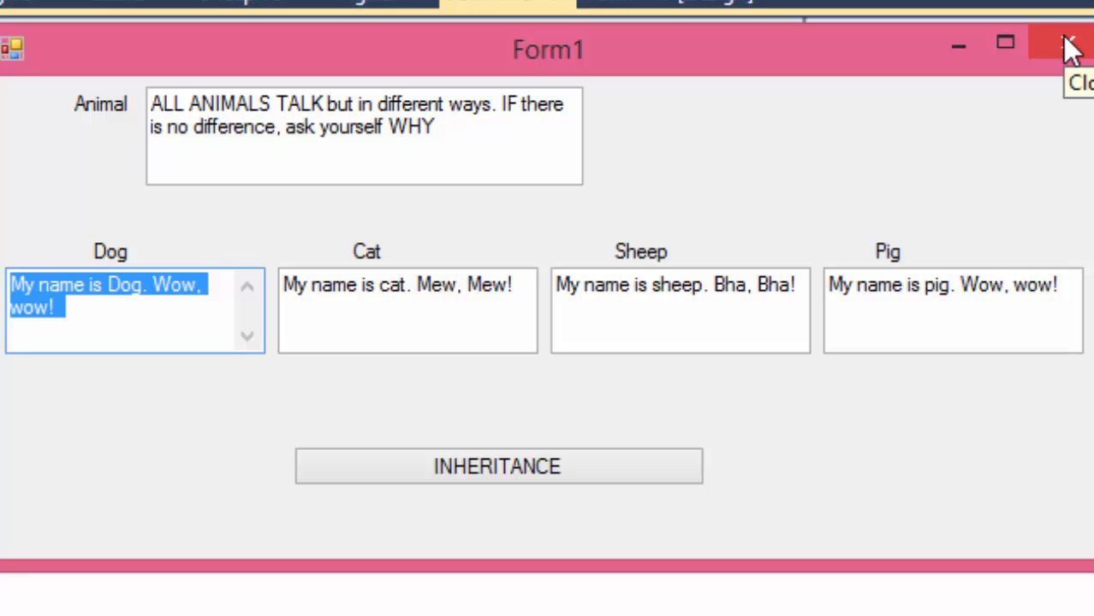